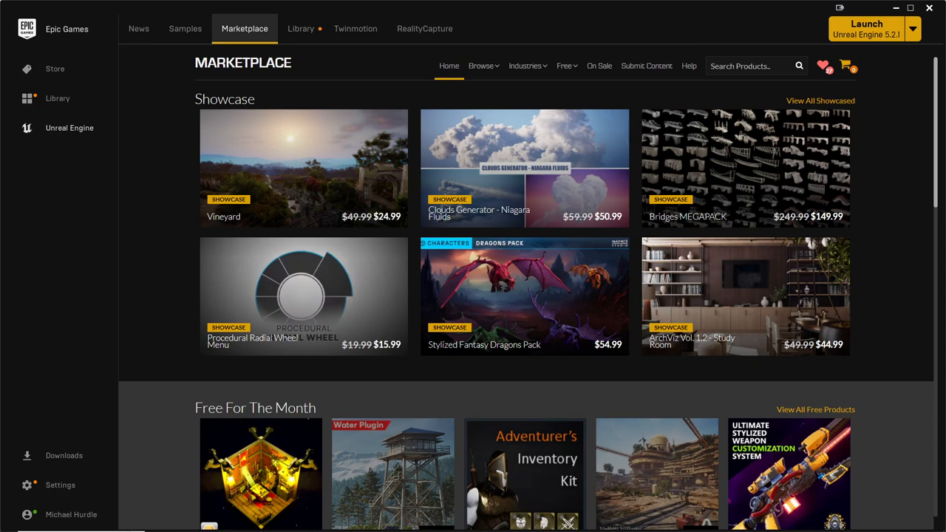
mouse_move(647, 43)
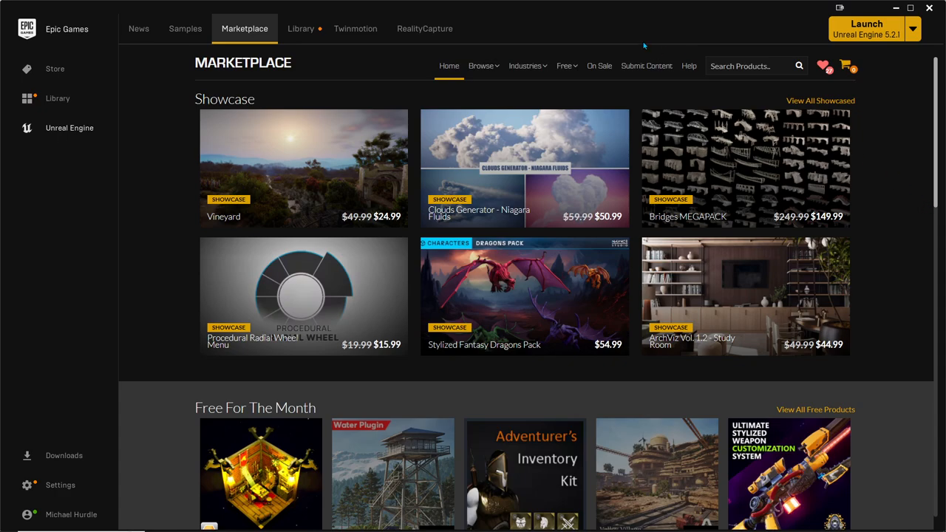
mouse_move(322, 59)
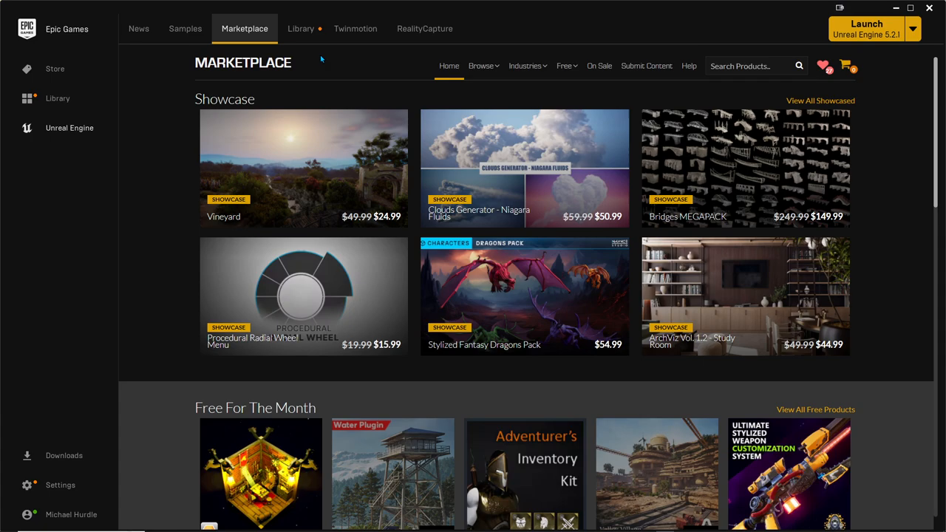
mouse_move(384, 213)
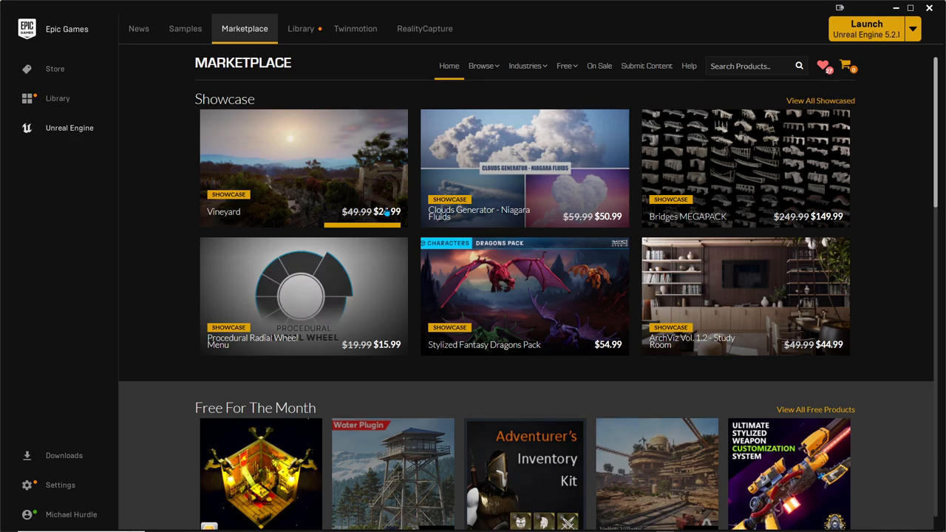
Step: Scroll the Marketplace page, then choose Free For The Month from the Free collections menu
scroll(down, 3)
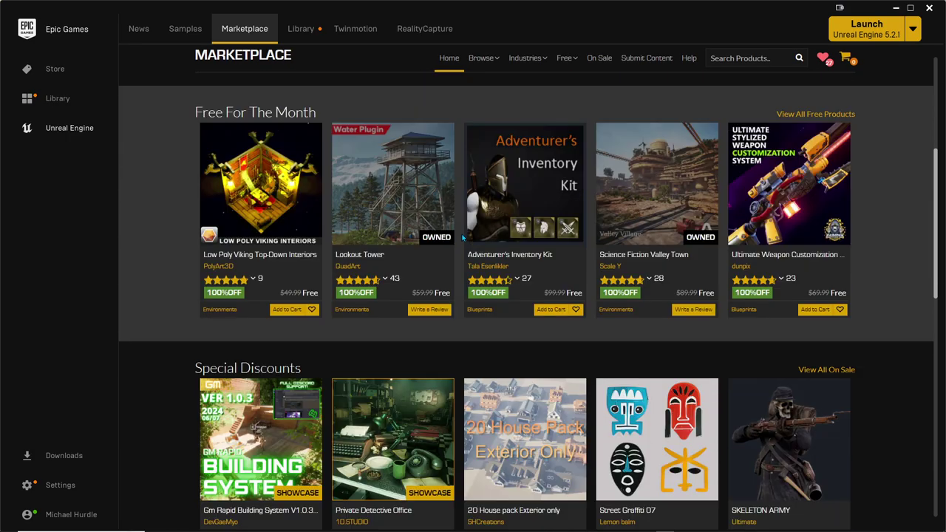
scroll(down, 3)
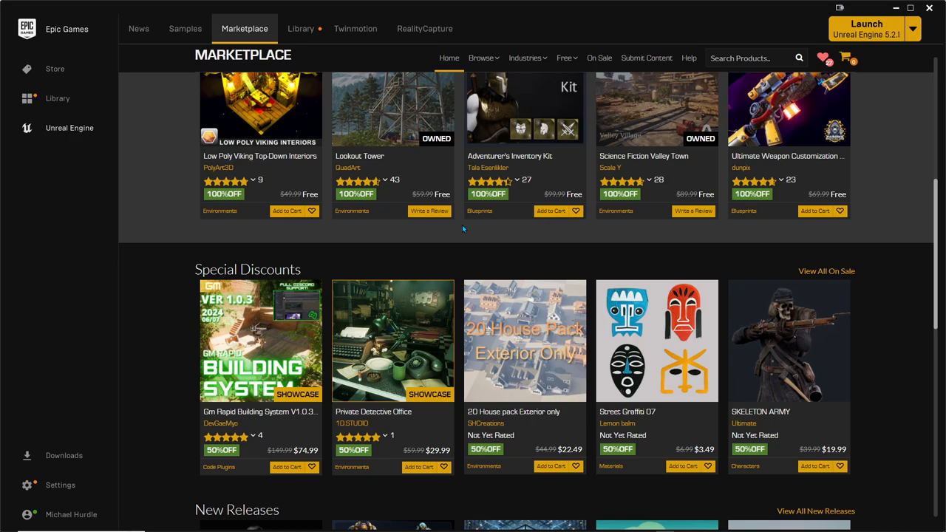
scroll(down, 3)
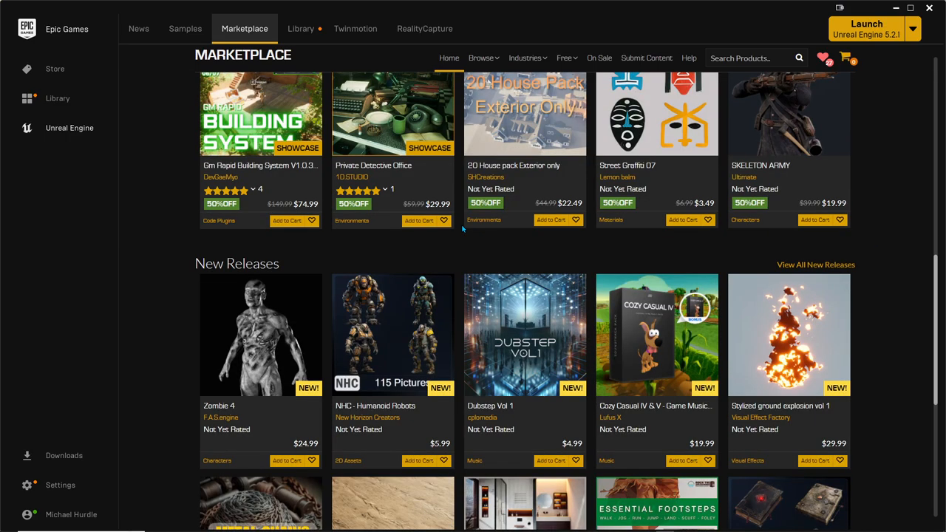
scroll(down, 3)
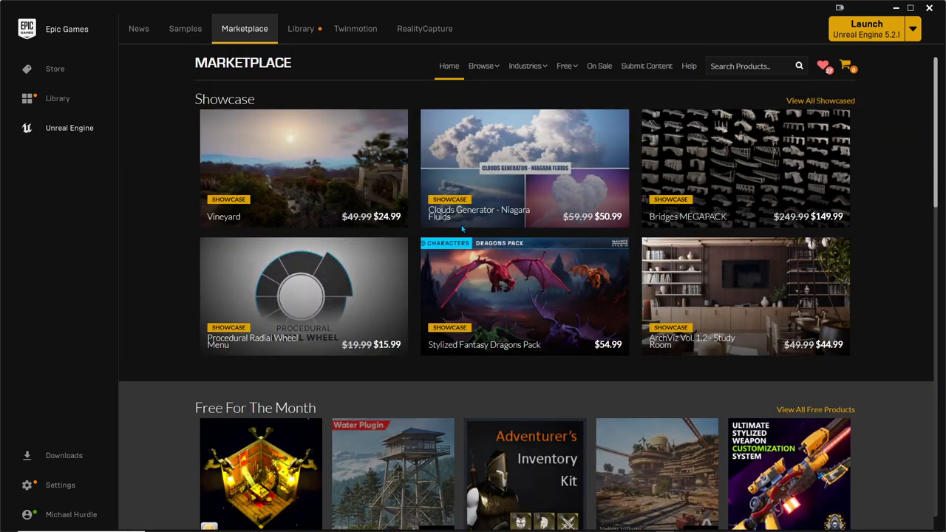
mouse_move(459, 224)
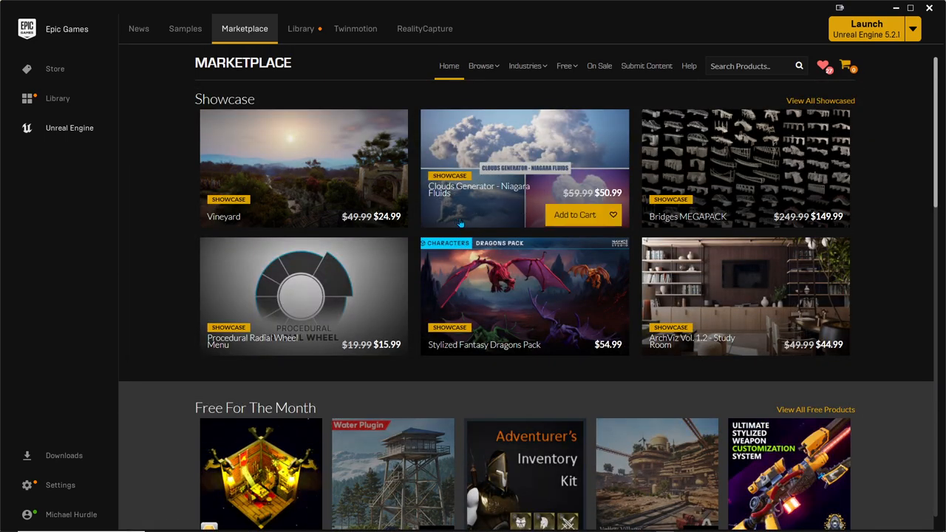
mouse_move(169, 186)
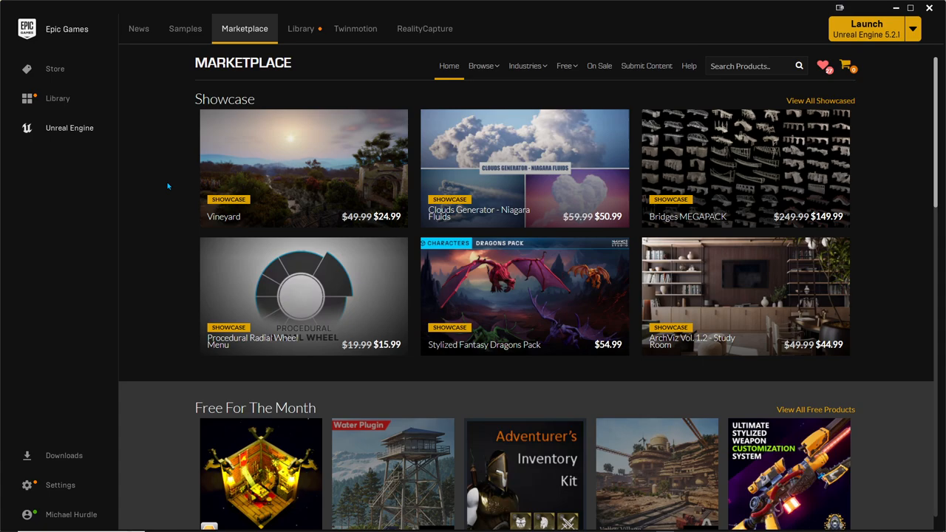
click(480, 65)
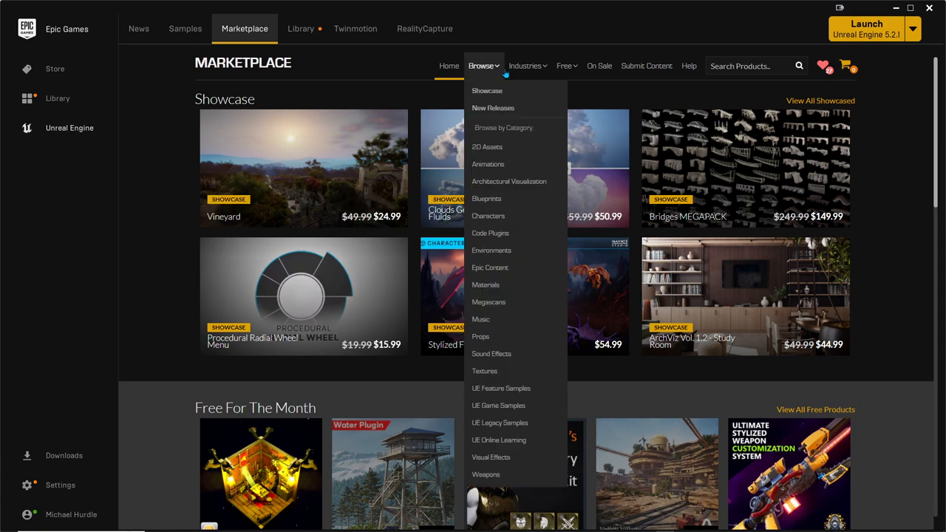
click(564, 65)
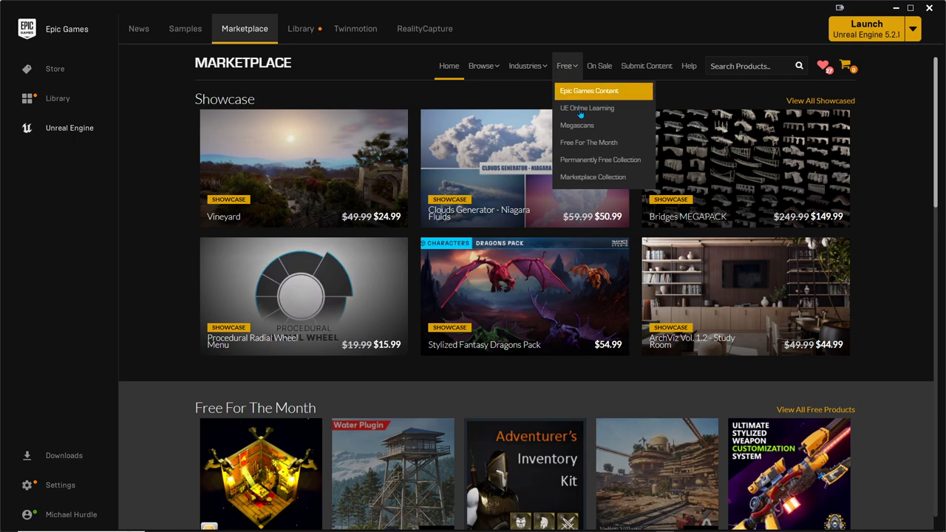
mouse_move(600, 145)
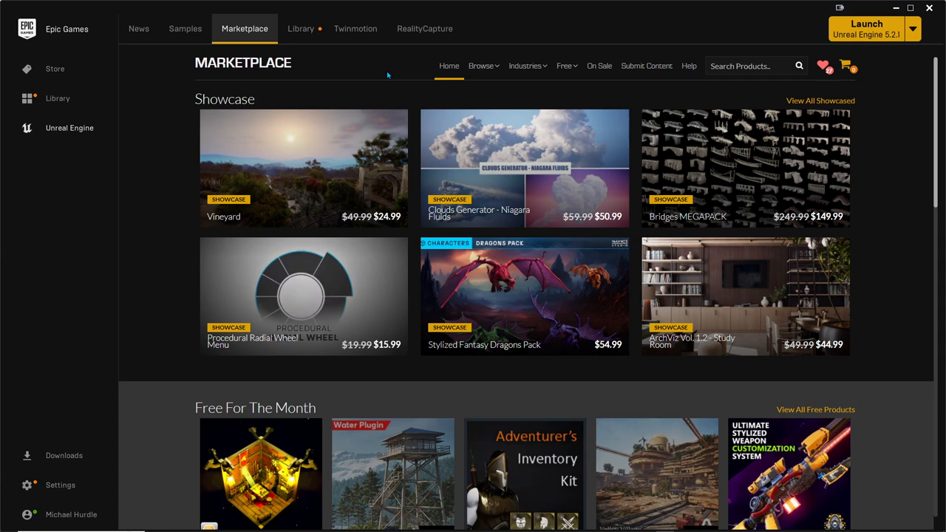
click(564, 65)
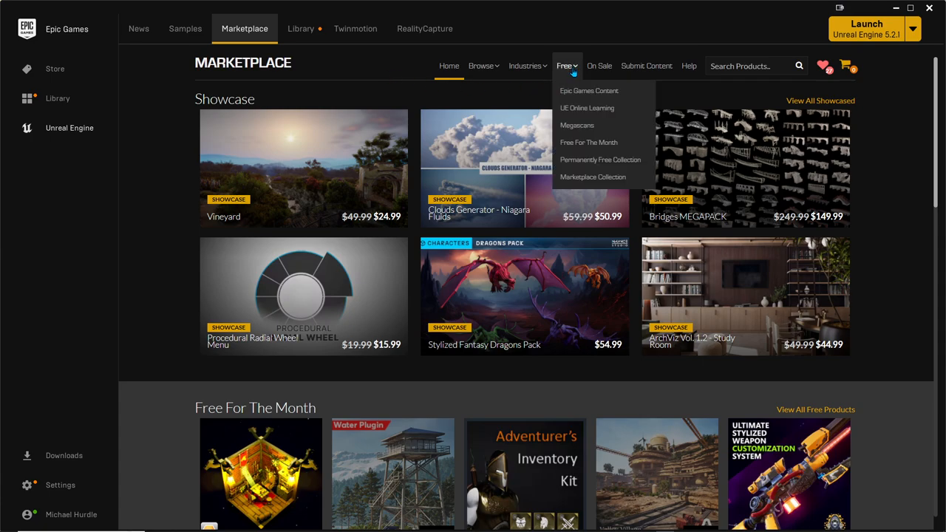
click(588, 142)
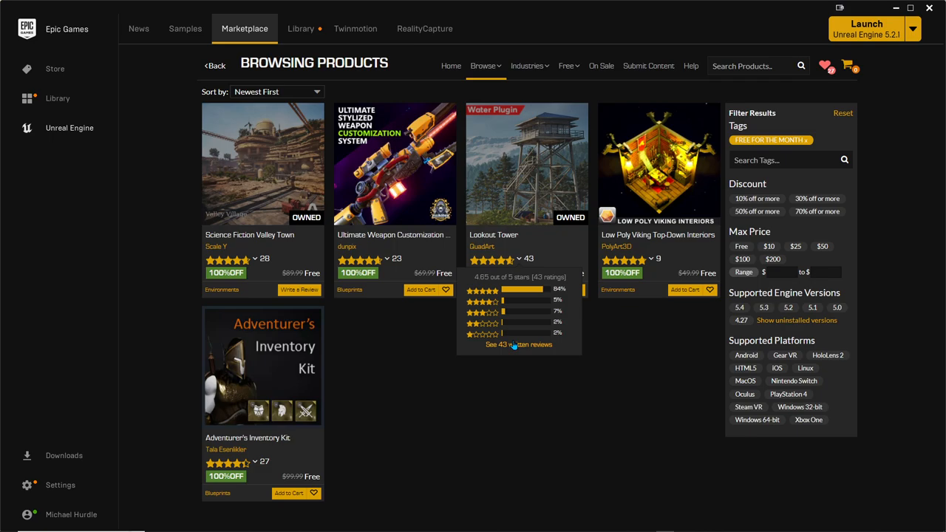
mouse_move(469, 379)
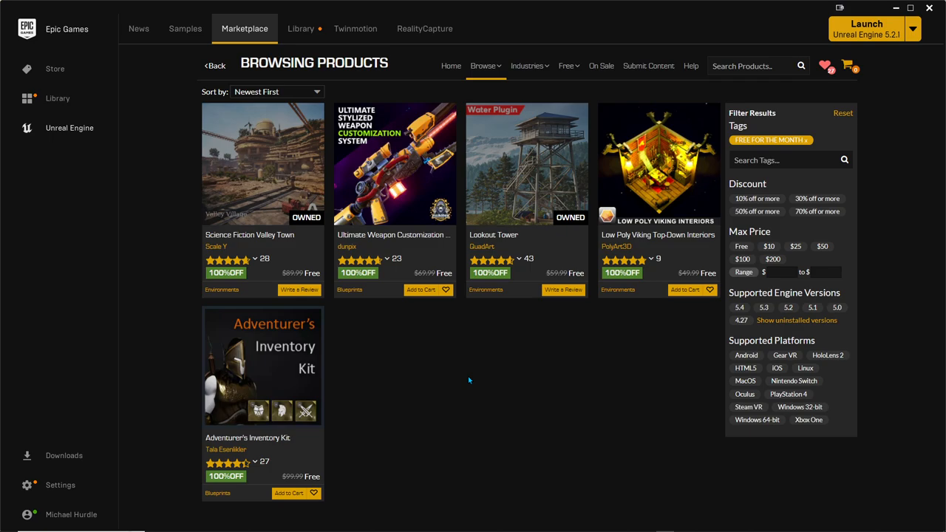
mouse_move(500, 420)
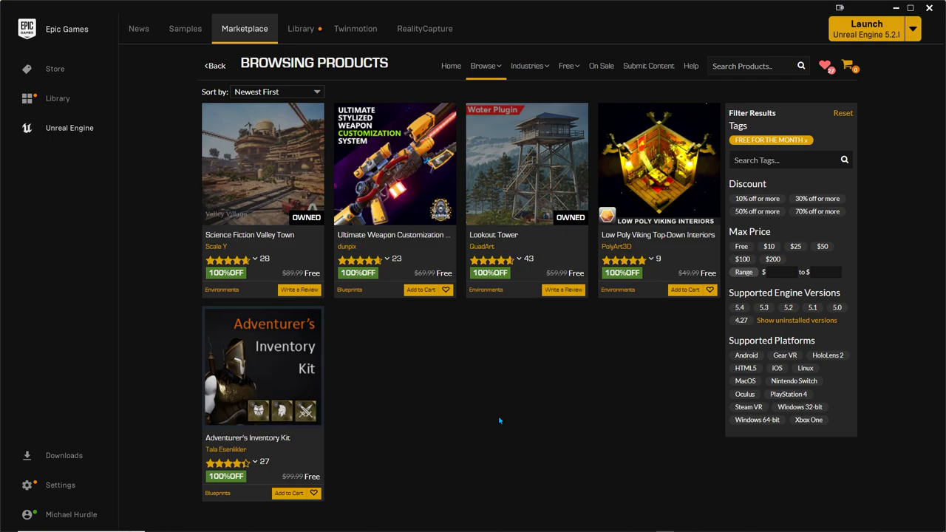
mouse_move(552, 377)
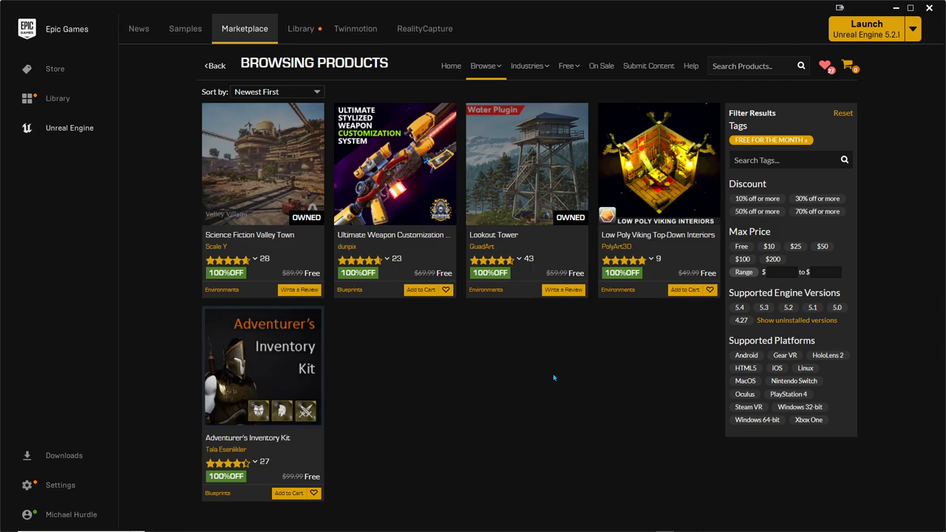
mouse_move(464, 353)
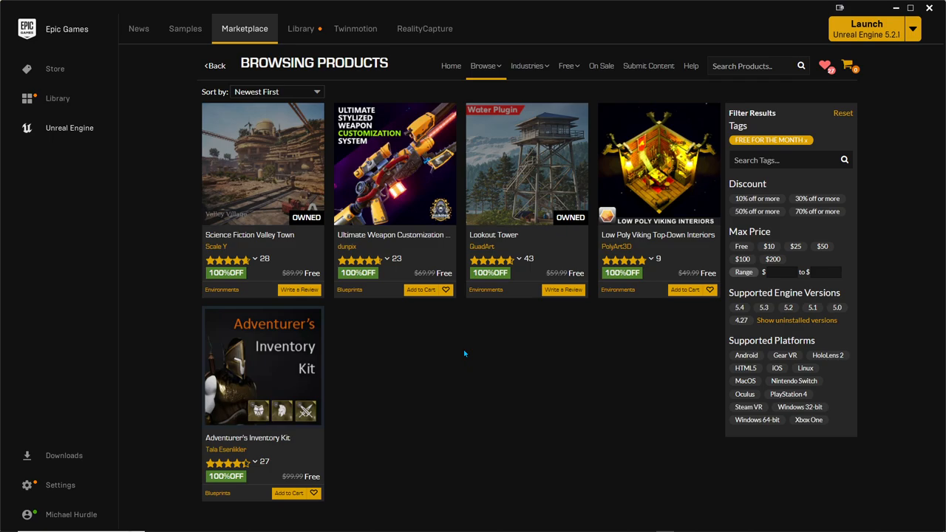
mouse_move(461, 368)
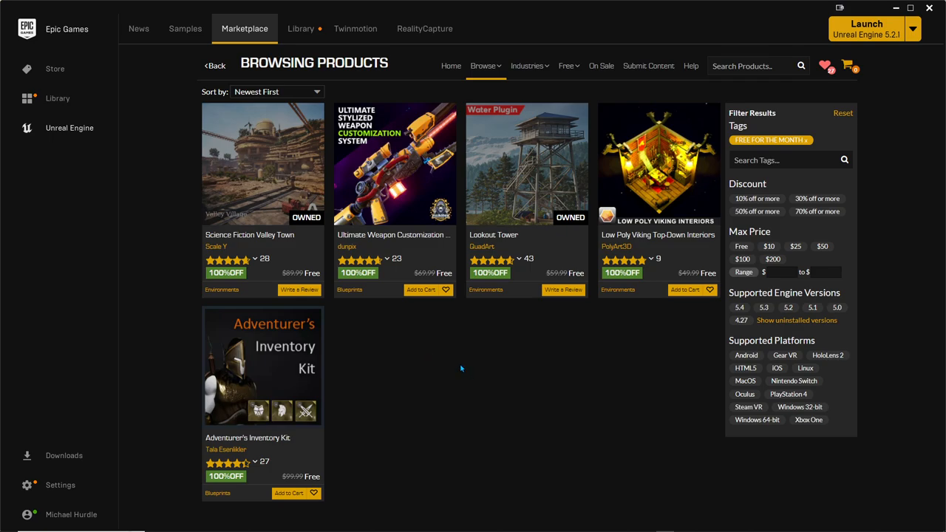
mouse_move(493, 370)
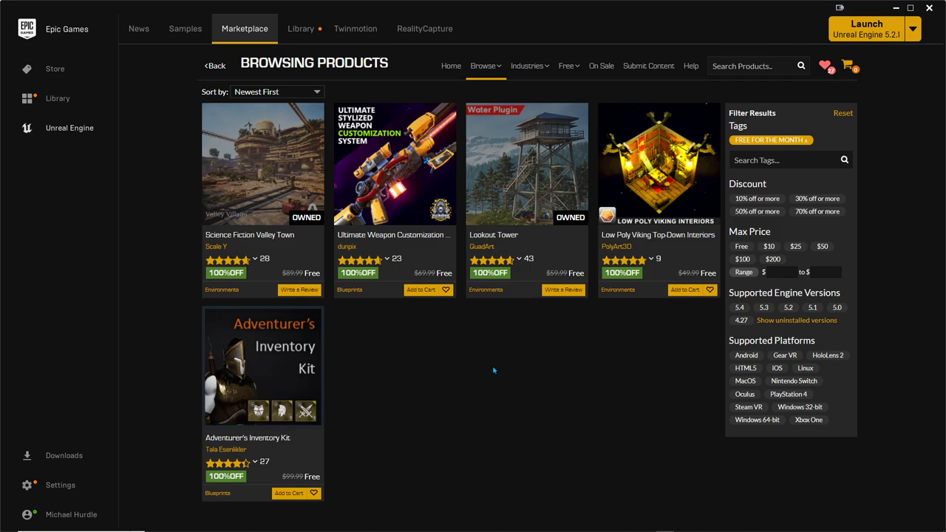
mouse_move(482, 359)
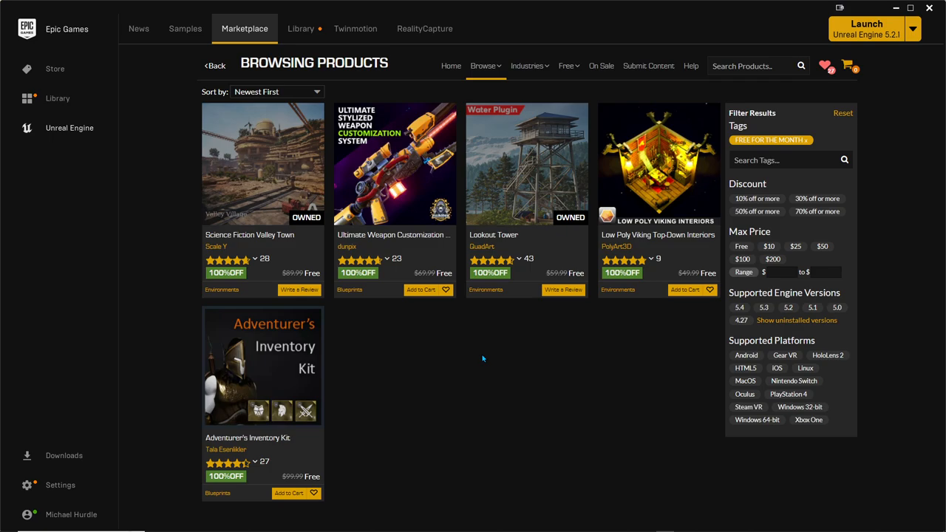
mouse_move(600, 113)
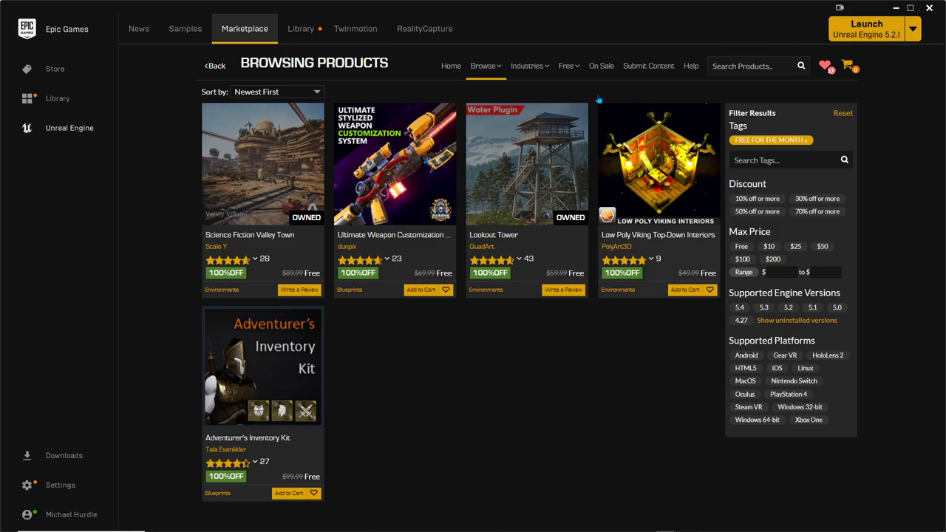
mouse_move(328, 36)
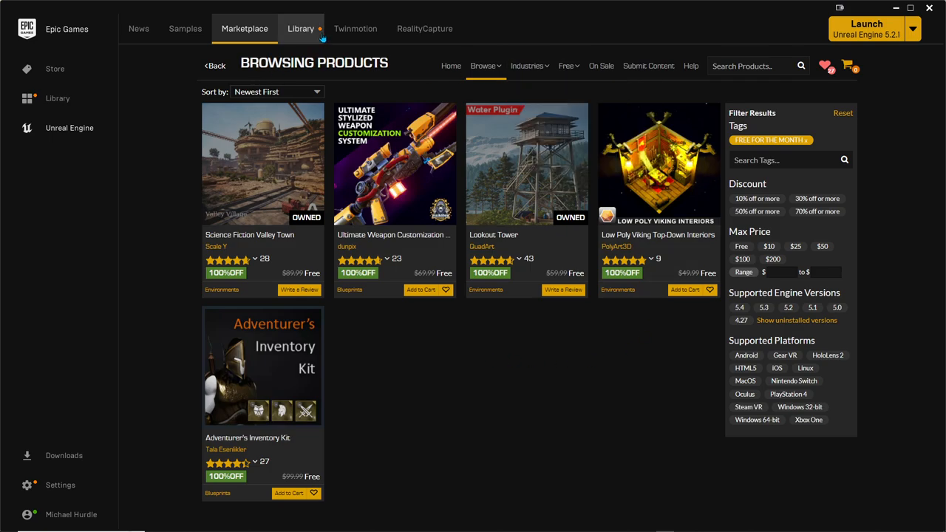
Step: Show the Library page listing installed engine versions 4.27 to 5.4 and My Projects
click(301, 28)
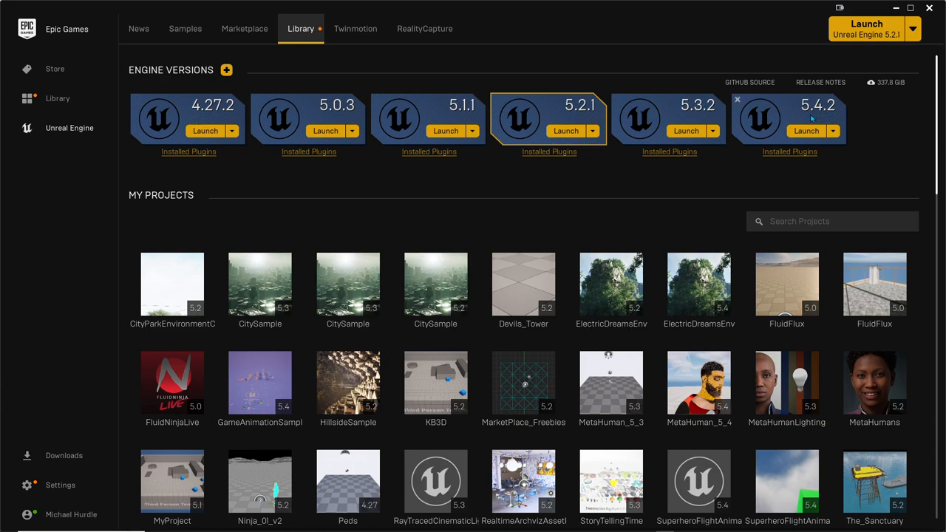
mouse_move(816, 117)
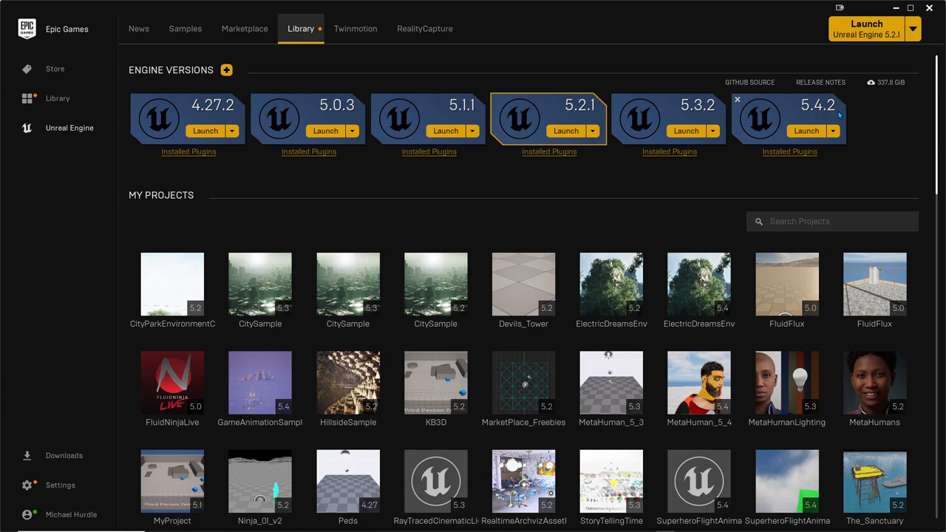
mouse_move(834, 112)
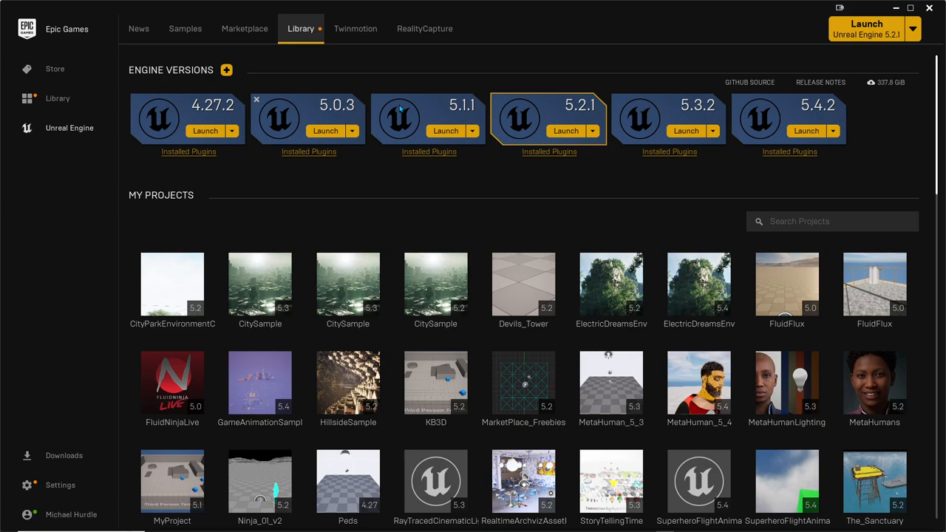
mouse_move(337, 53)
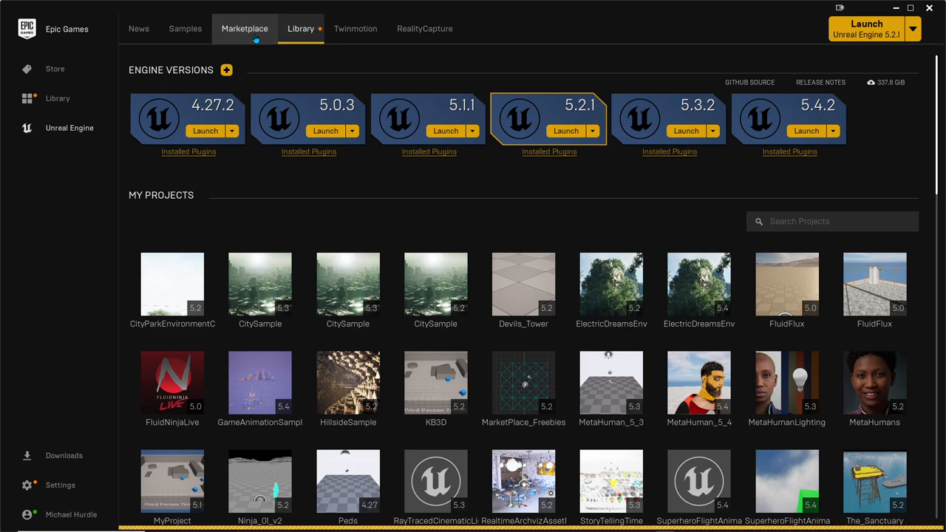
Step: Return to the Marketplace and list the five Free For The Month assets
click(245, 28)
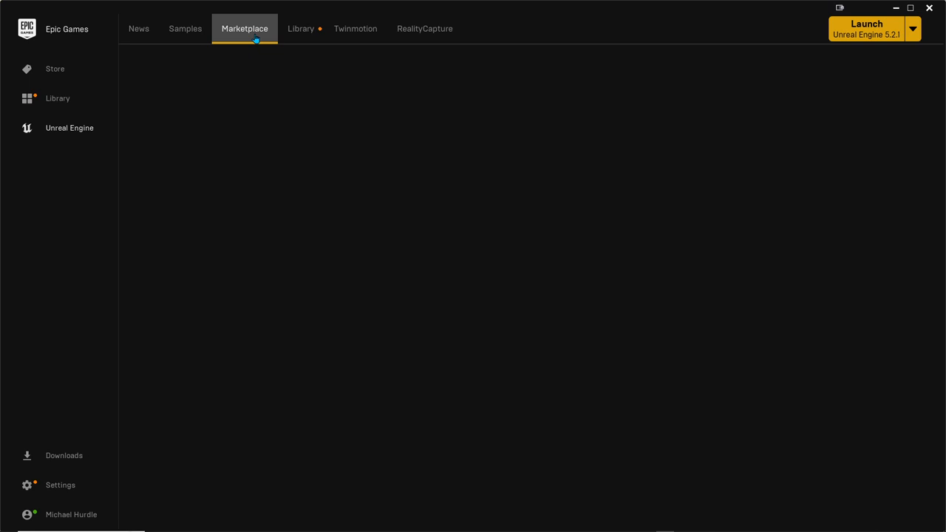
click(244, 28)
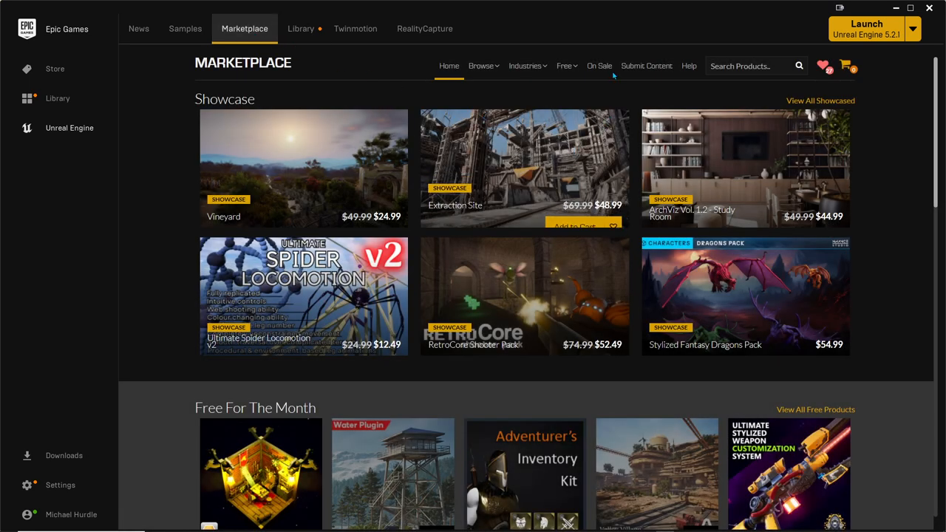
click(565, 65)
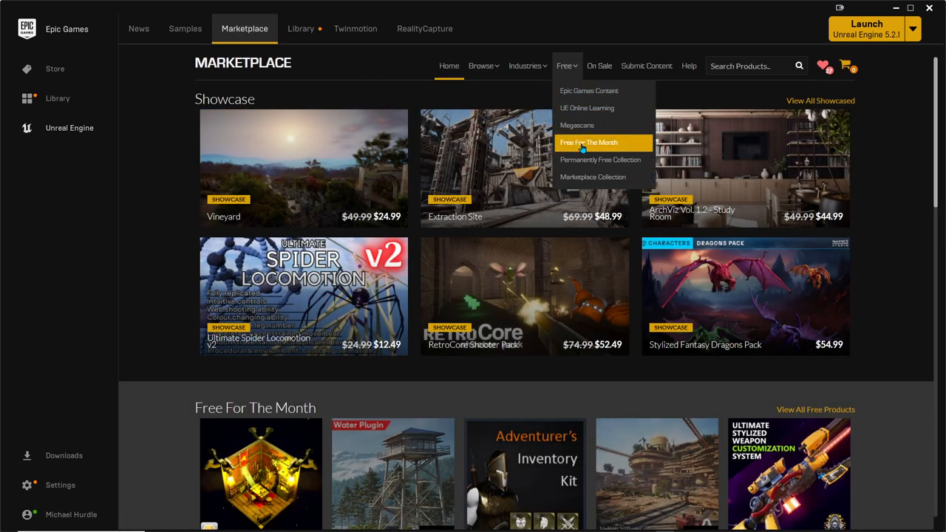
click(588, 142)
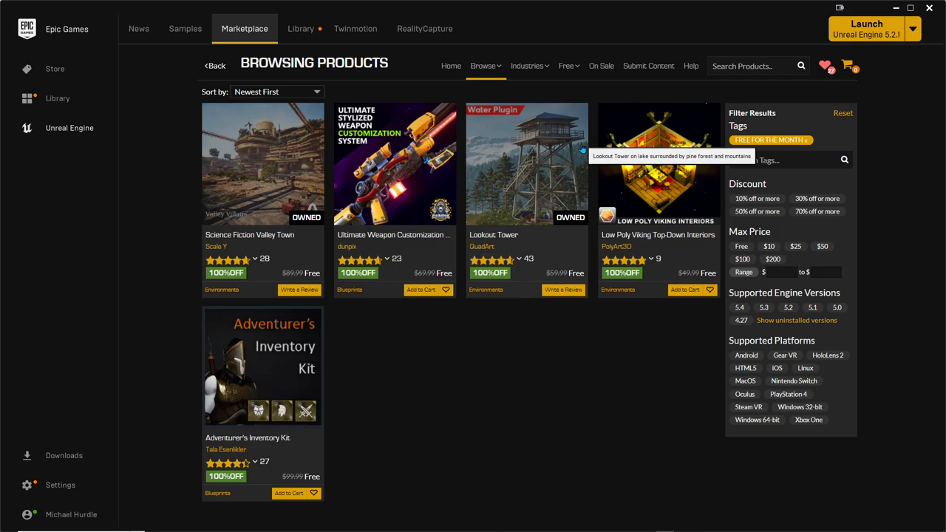
mouse_move(568, 281)
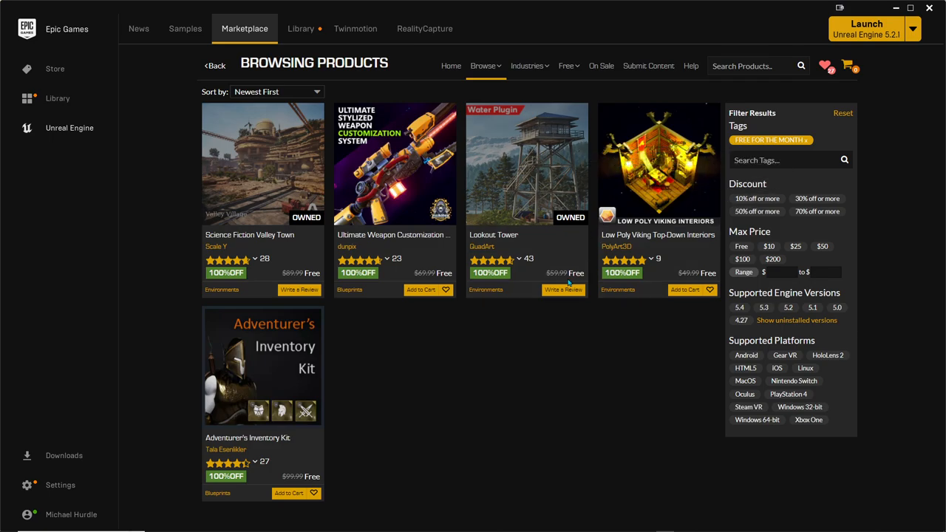
mouse_move(558, 216)
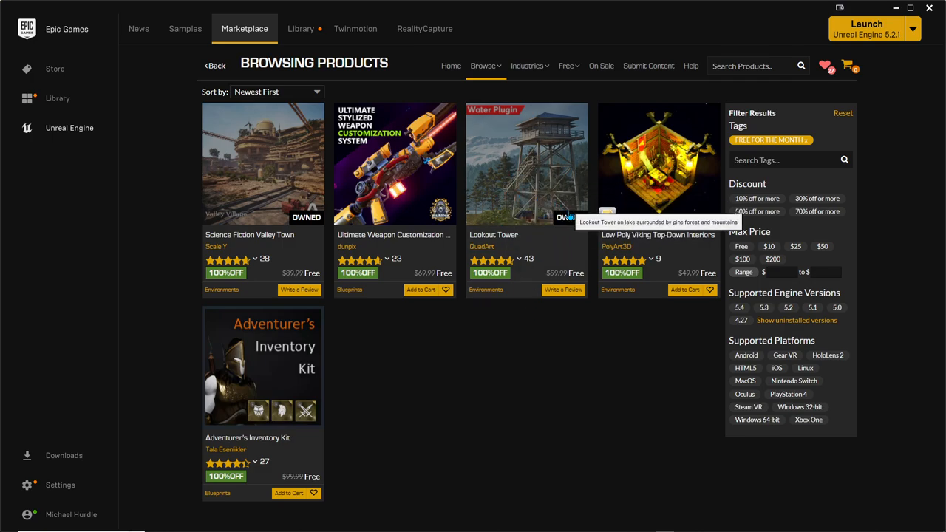
Step: View the Lookout Tower asset page and step through several of its gallery screenshots
click(526, 163)
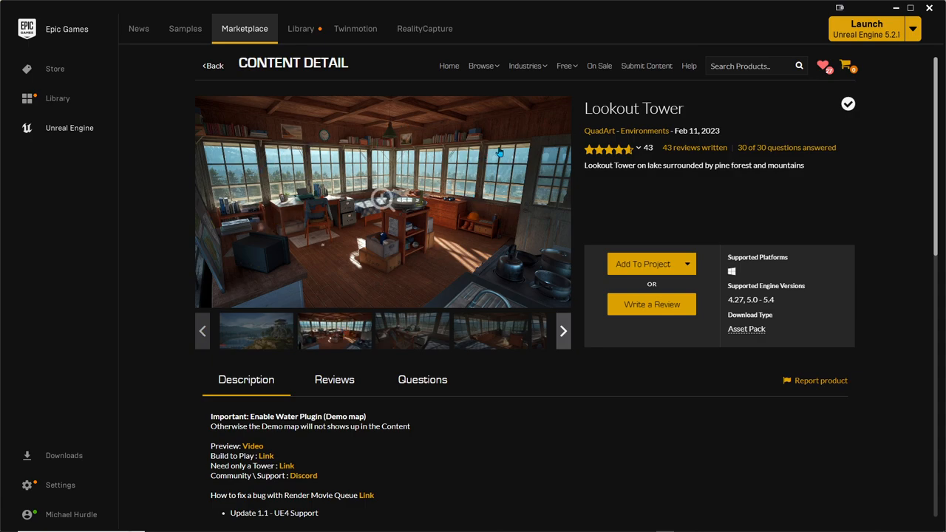
mouse_move(469, 166)
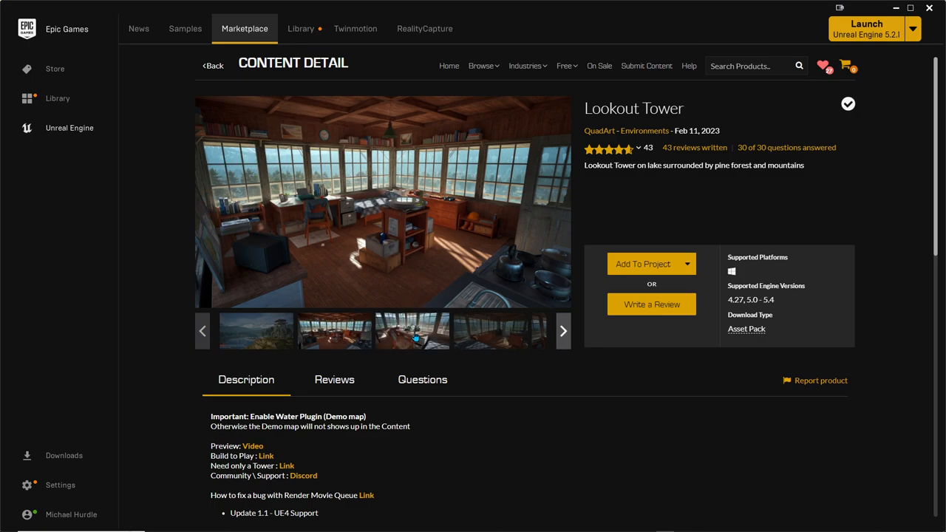
click(562, 331)
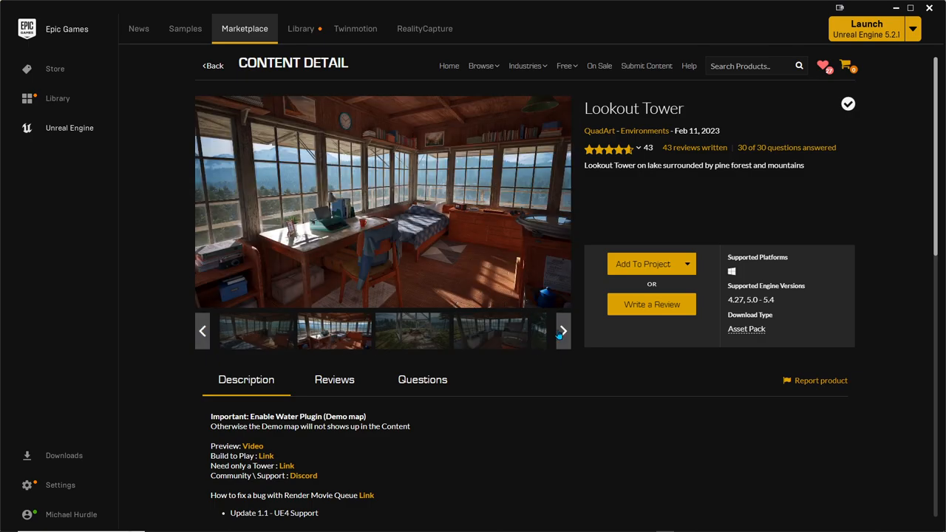
click(562, 331)
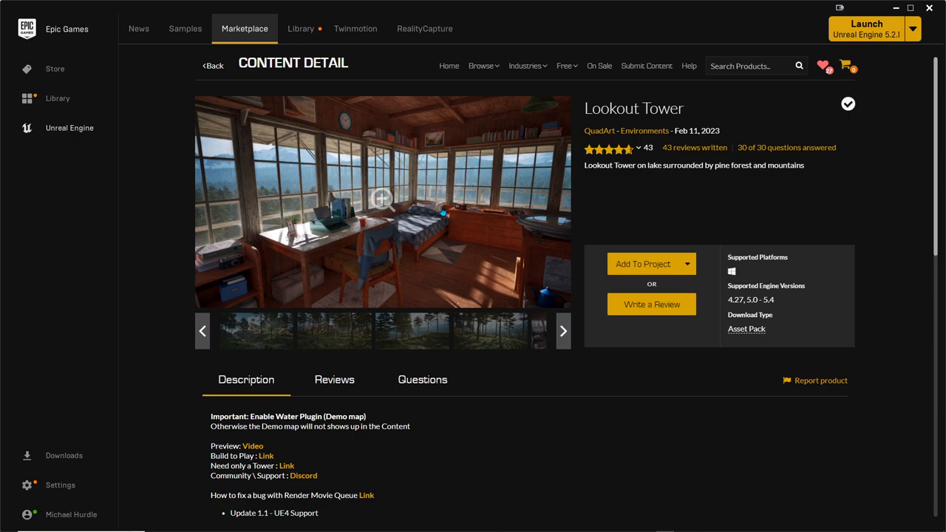
mouse_move(349, 173)
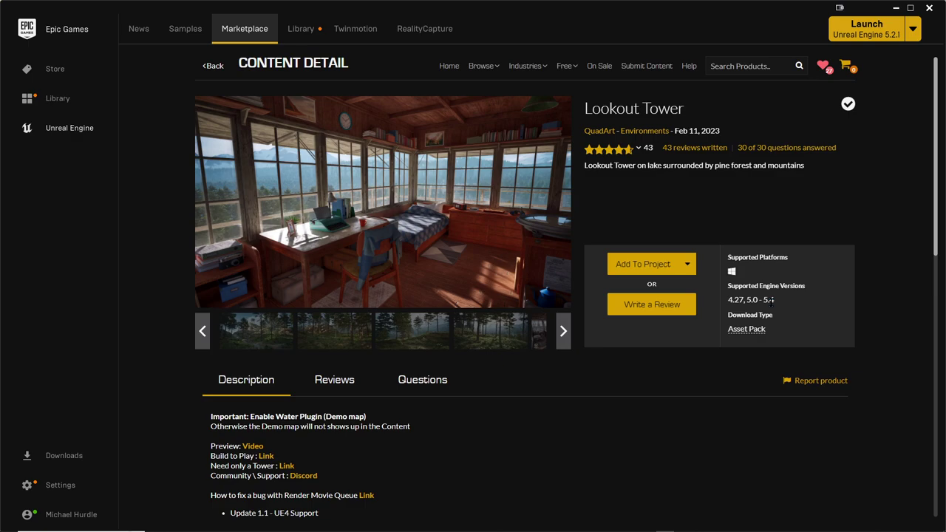
double_click(769, 300)
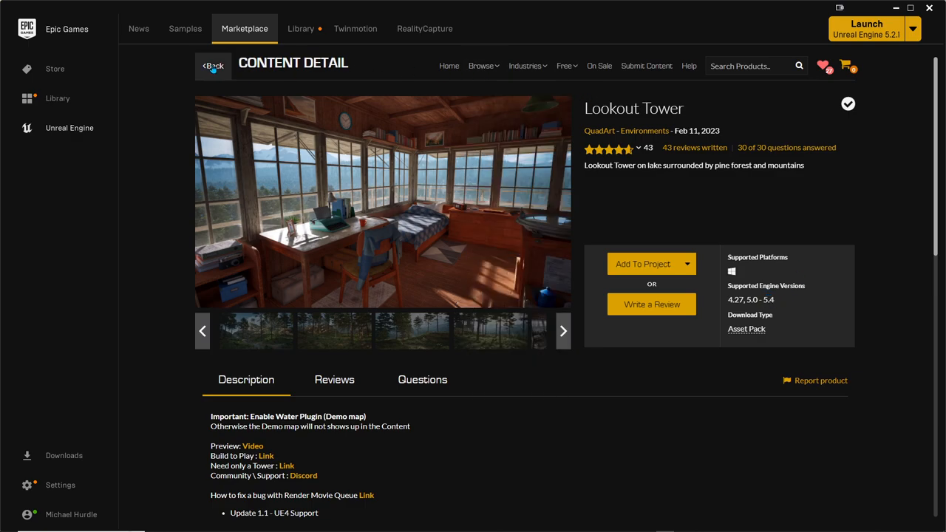
Step: Go back from the asset page to the Free For The Month results with its five assets
click(213, 65)
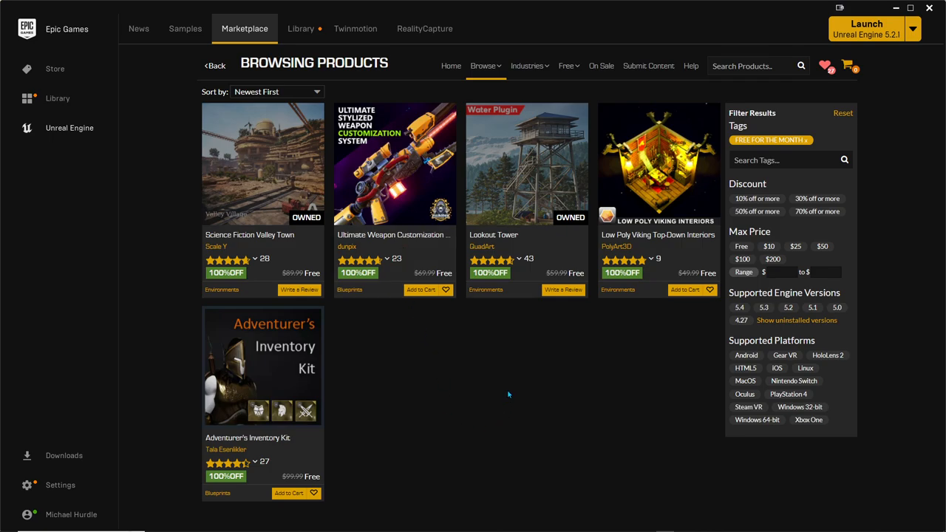
mouse_move(512, 383)
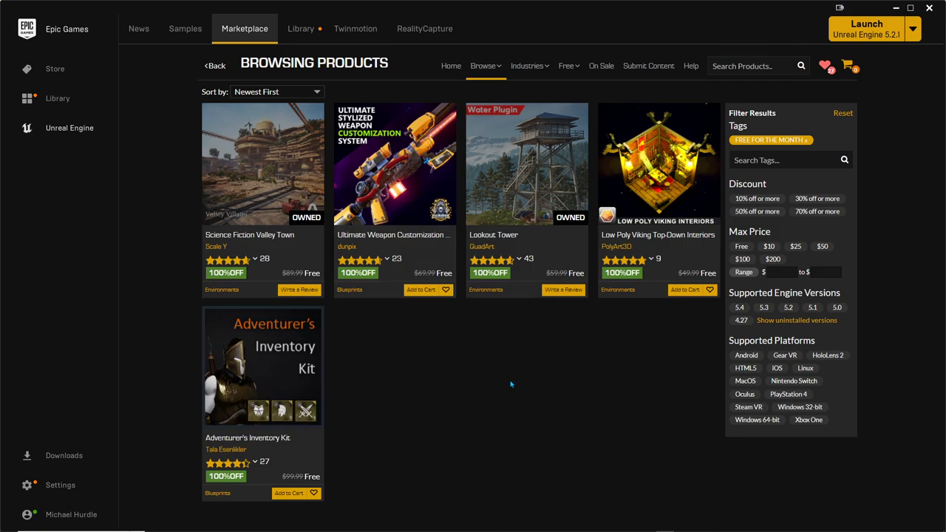
mouse_move(510, 369)
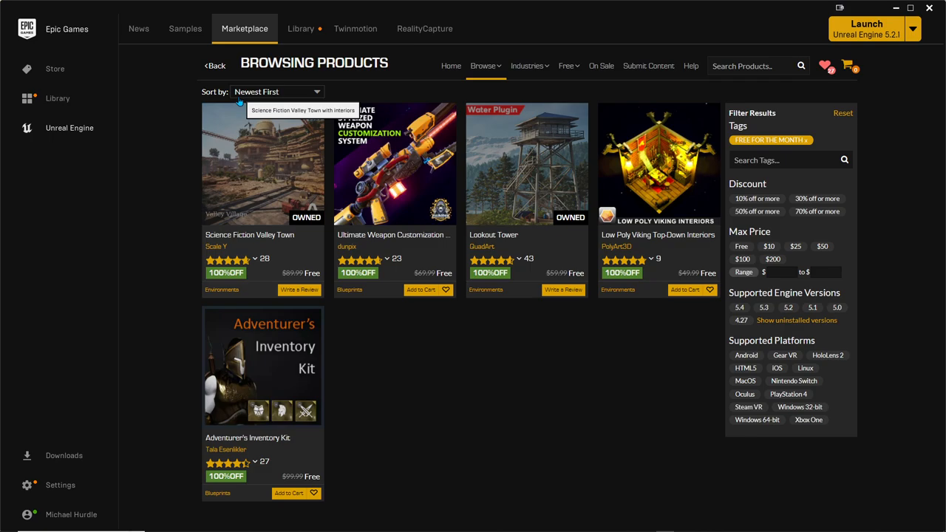
mouse_move(260, 193)
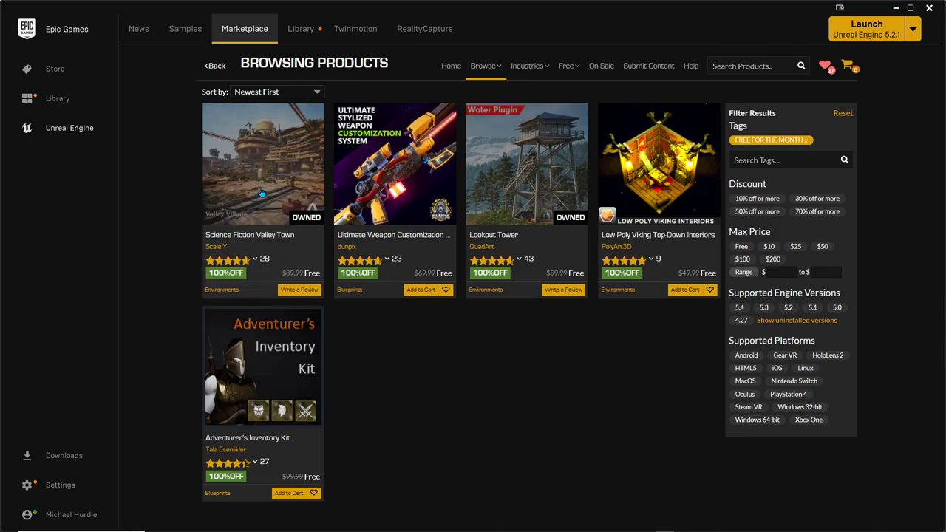
mouse_move(405, 320)
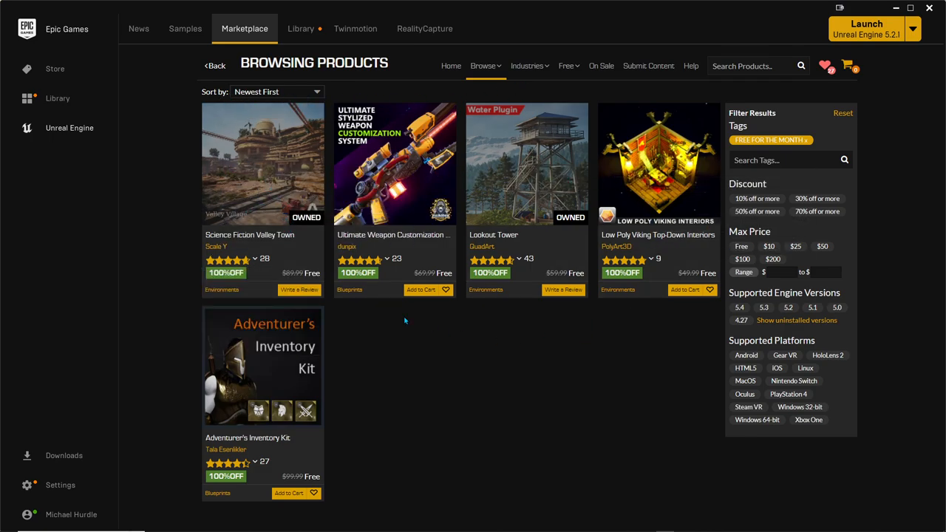
mouse_move(536, 367)
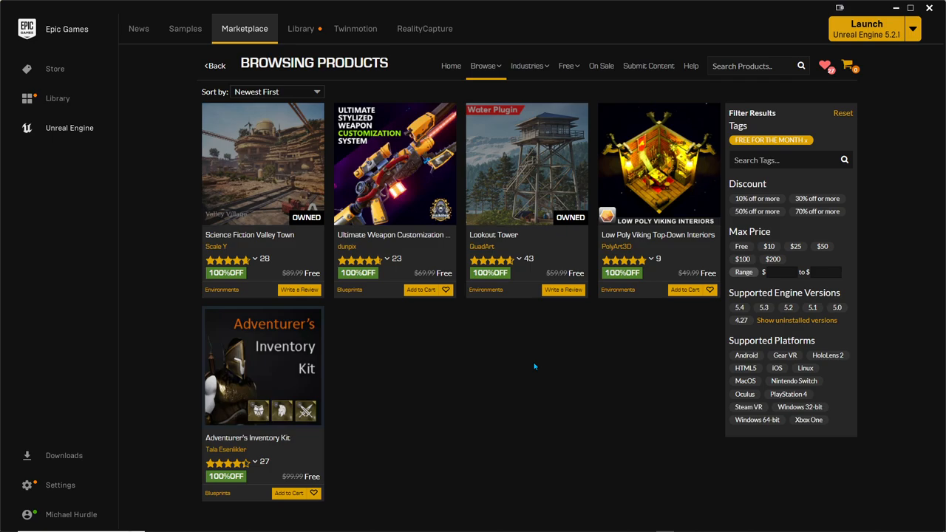
mouse_move(533, 365)
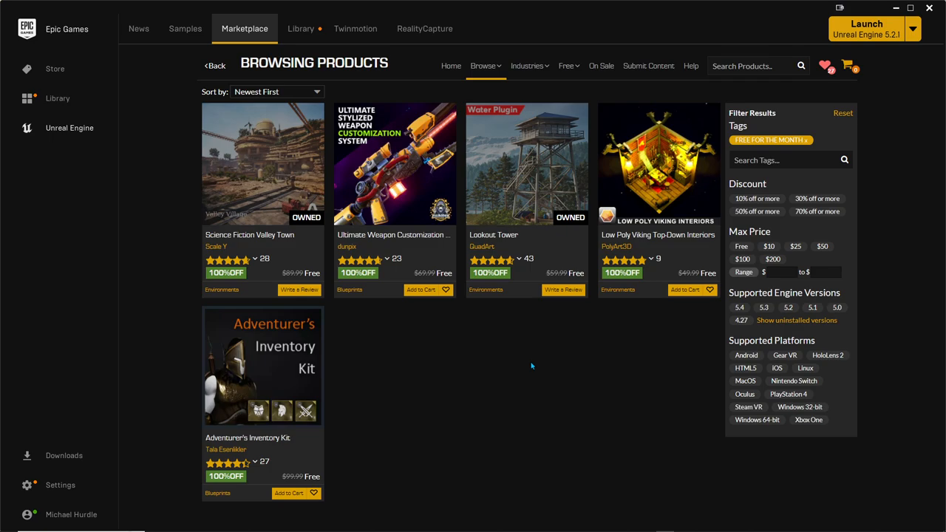
mouse_move(303, 359)
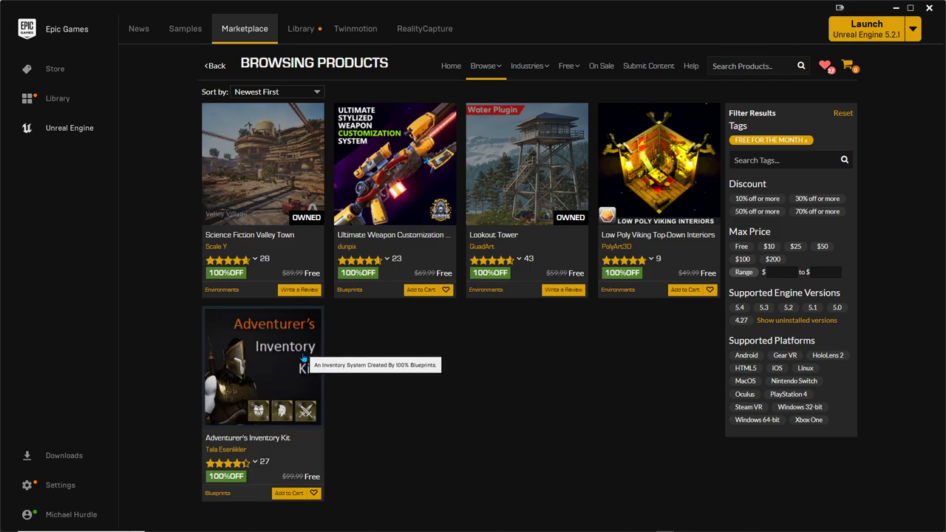
mouse_move(263, 185)
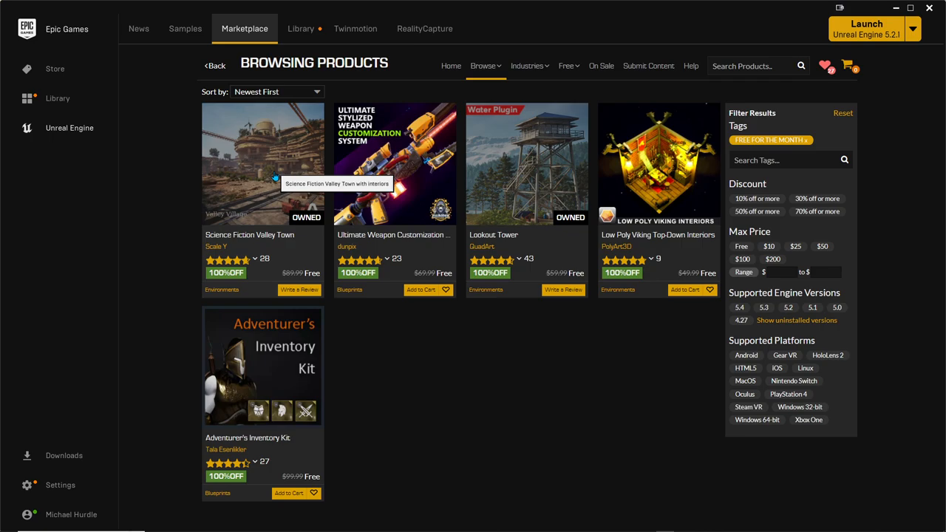
Step: View Science Fiction Valley Town's gallery images, then return to the Marketplace home page
click(263, 155)
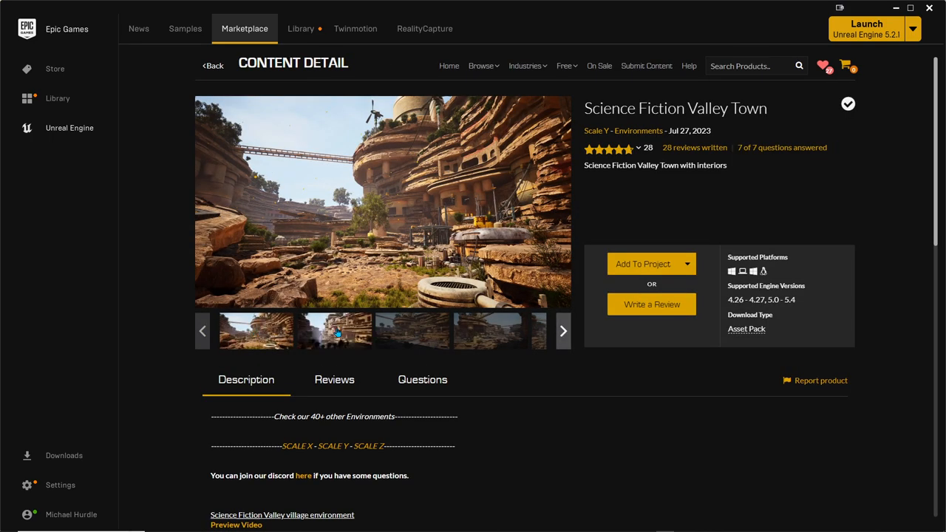
click(411, 331)
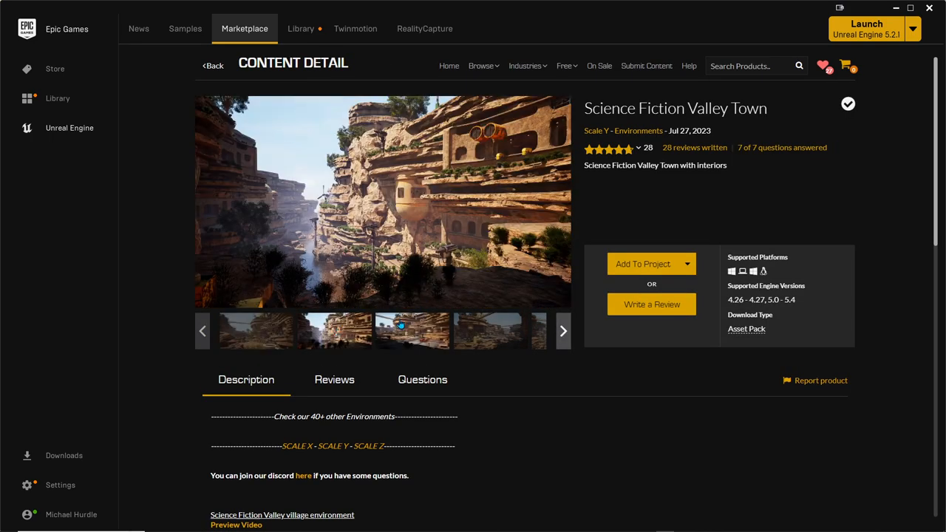
click(411, 332)
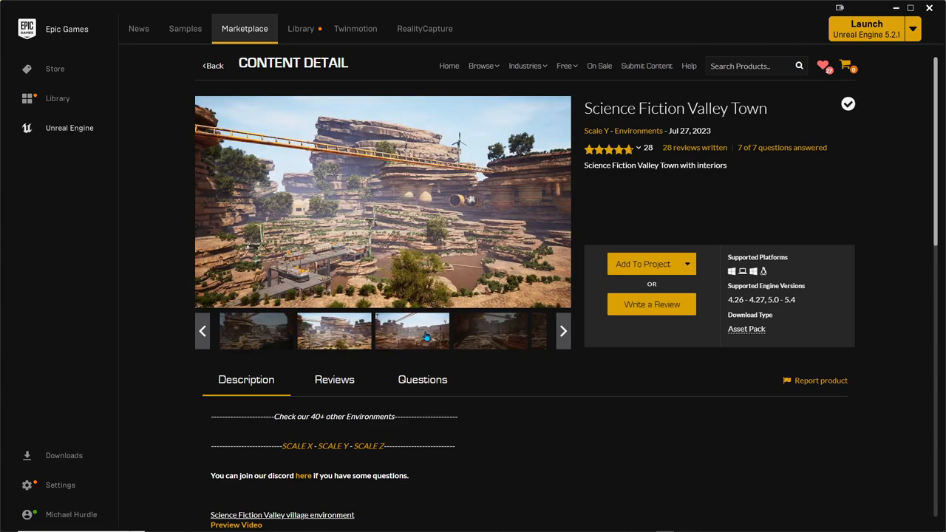
click(562, 331)
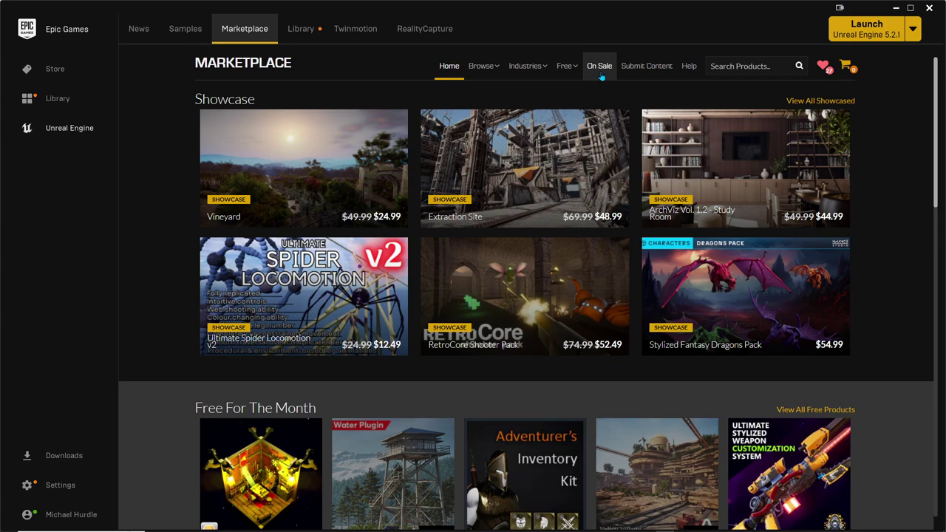
Step: Show the On Sale products briefly, then return to the free listings
click(599, 65)
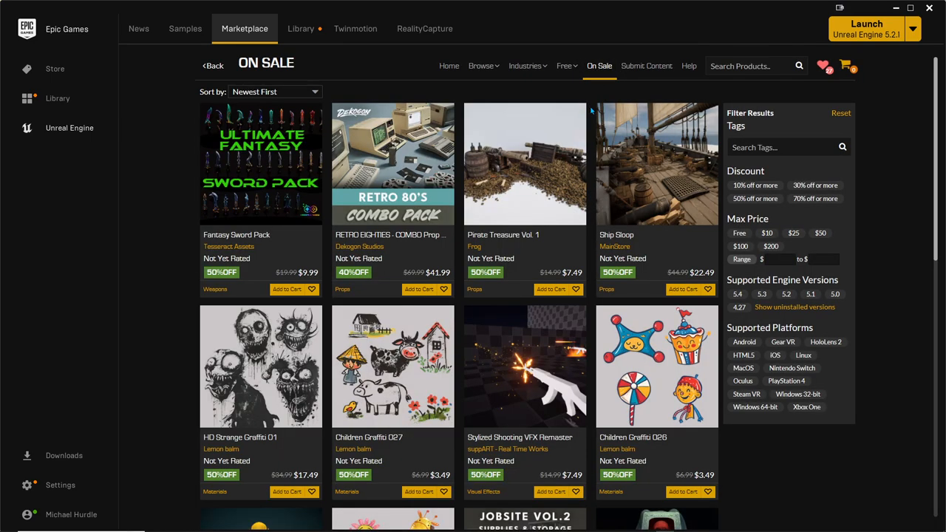
mouse_move(704, 126)
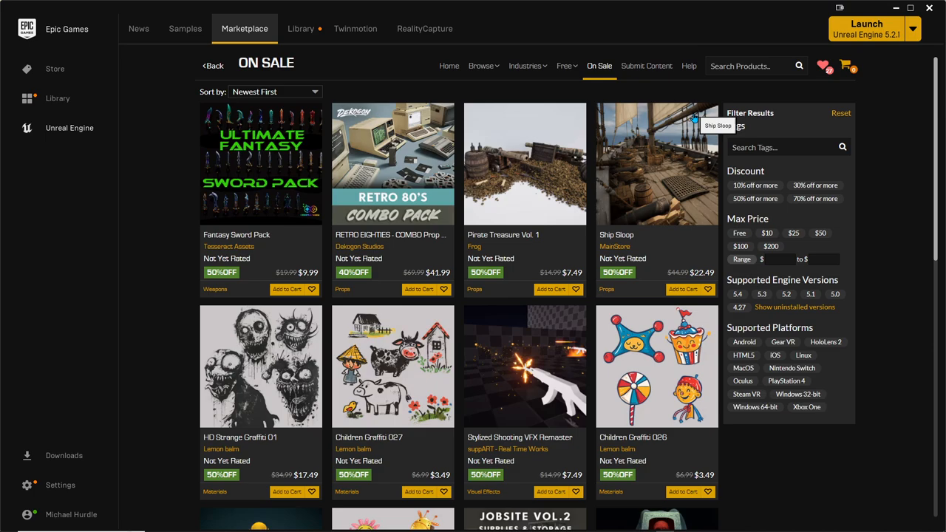
mouse_move(645, 201)
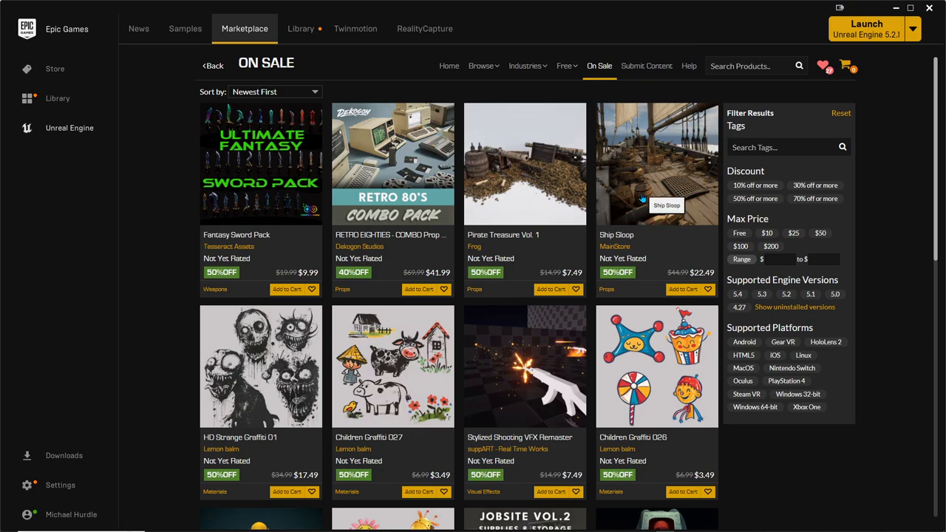
click(565, 65)
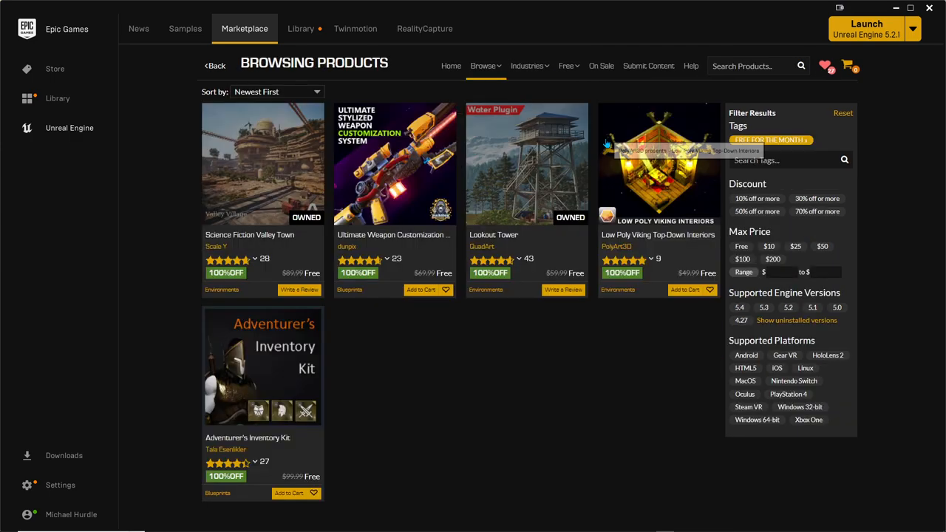
mouse_move(488, 200)
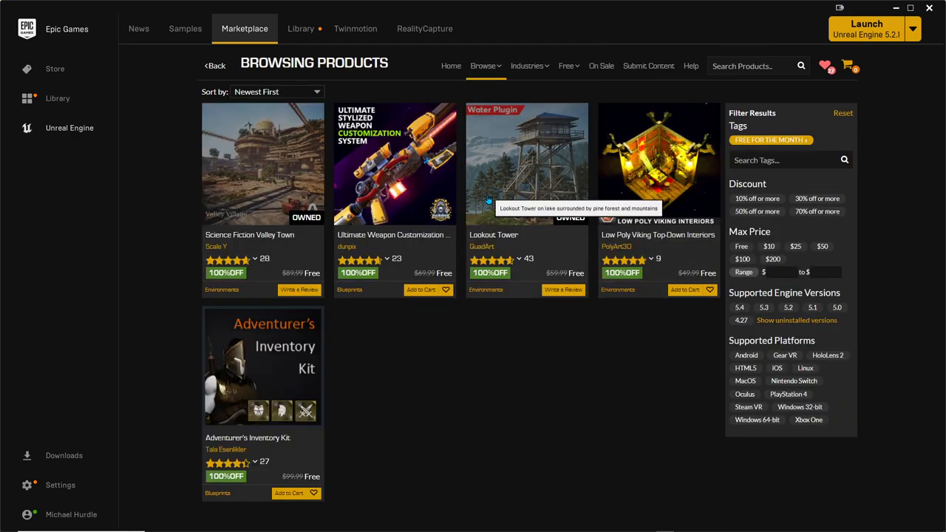
mouse_move(582, 145)
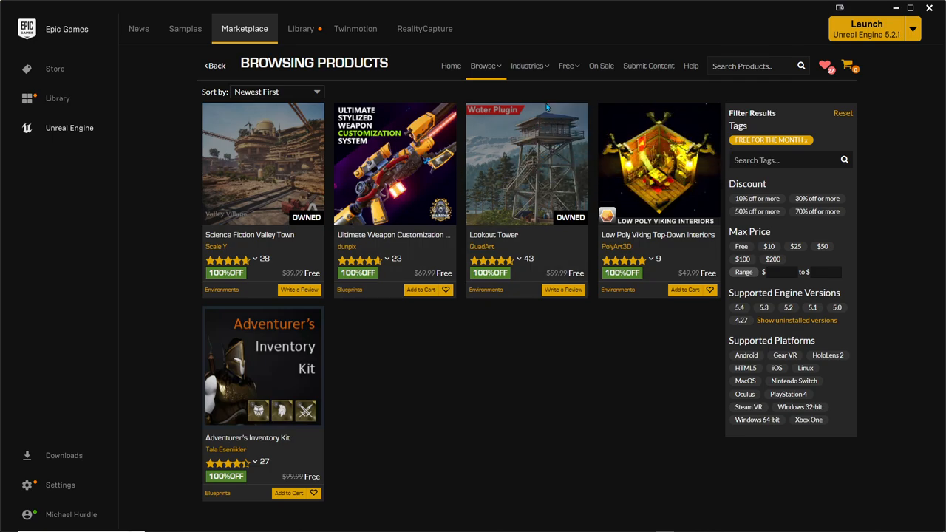
mouse_move(482, 248)
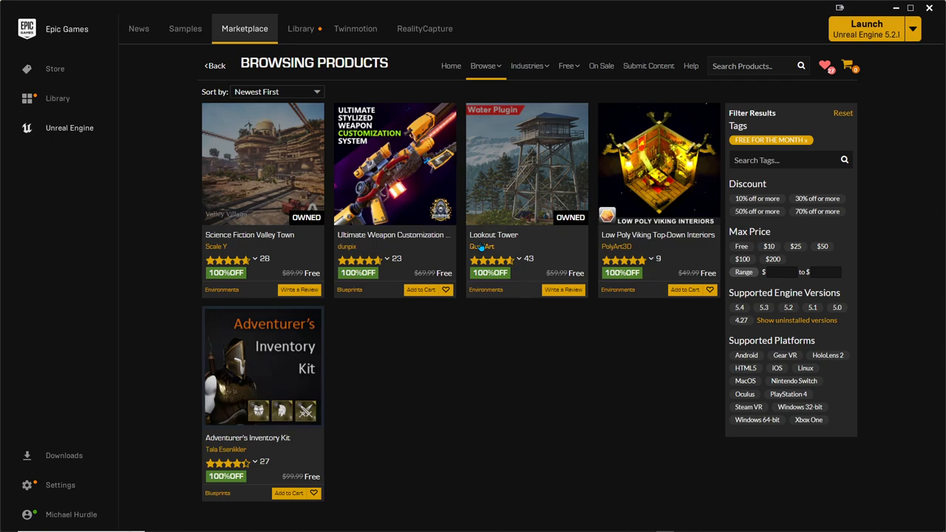
mouse_move(482, 370)
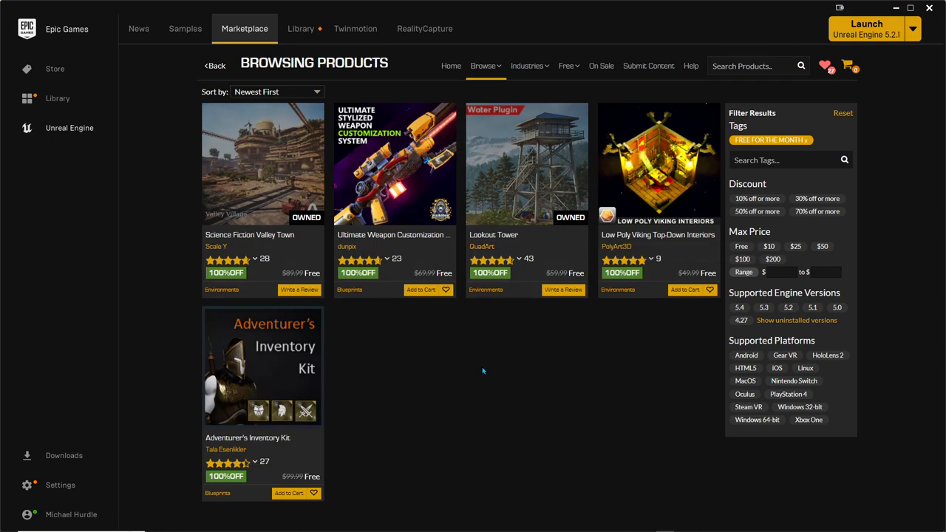
mouse_move(559, 252)
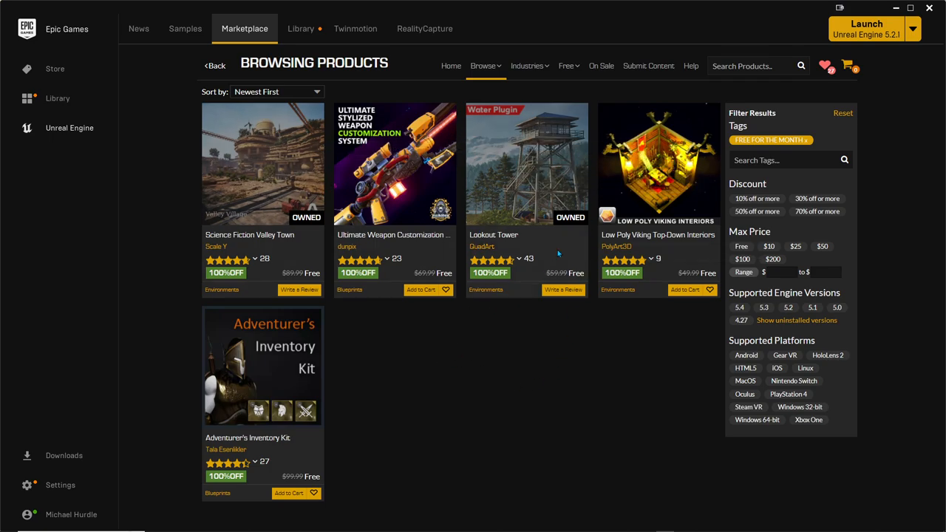
mouse_move(469, 388)
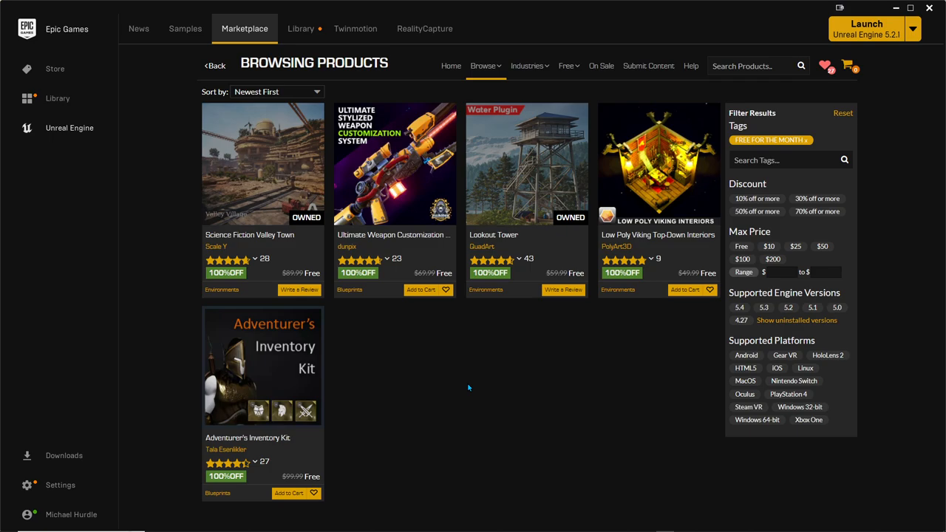
mouse_move(450, 343)
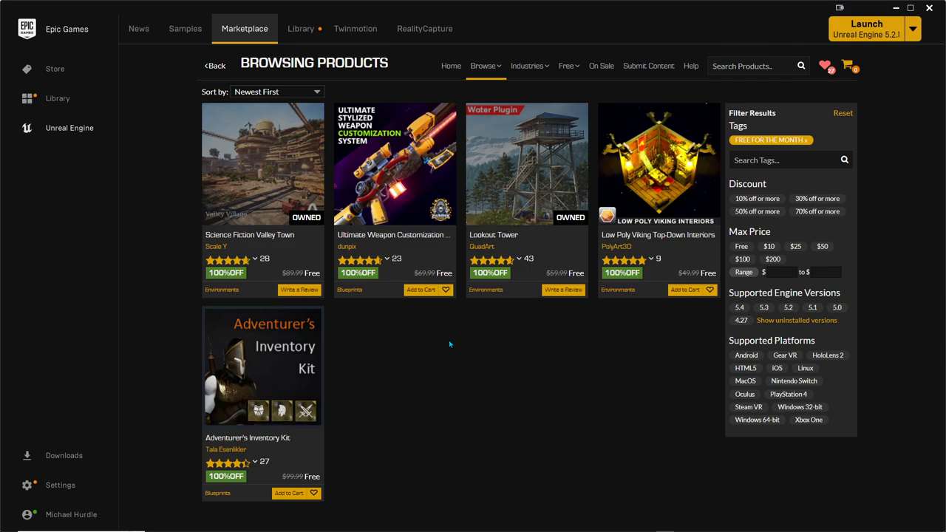
mouse_move(526, 392)
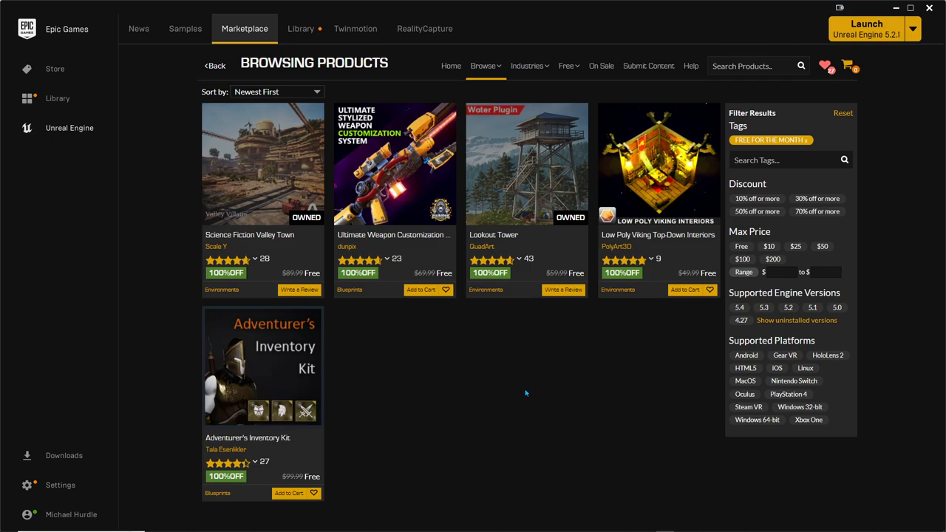
mouse_move(550, 365)
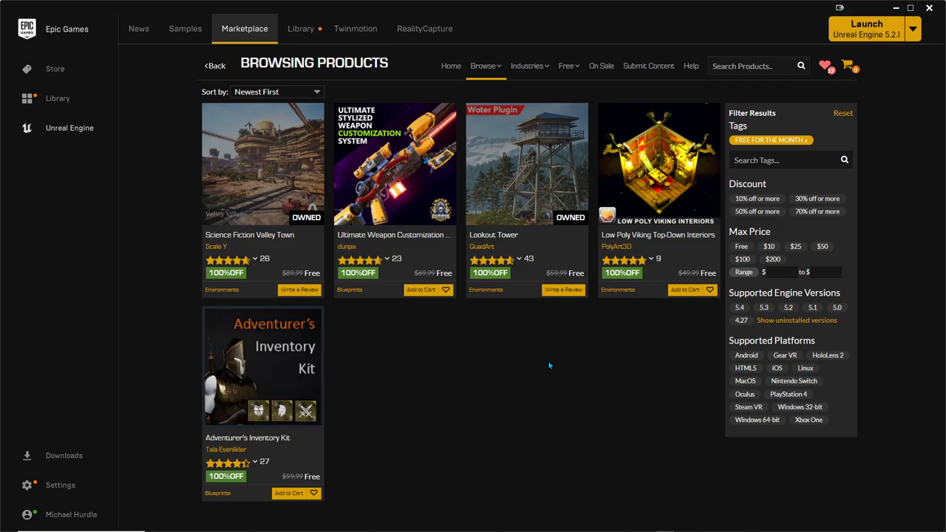
mouse_move(485, 379)
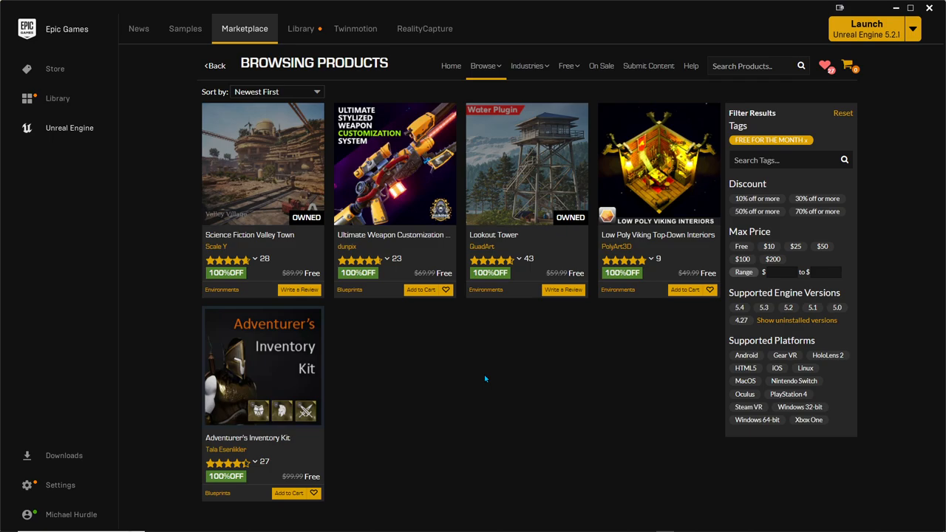
mouse_move(533, 161)
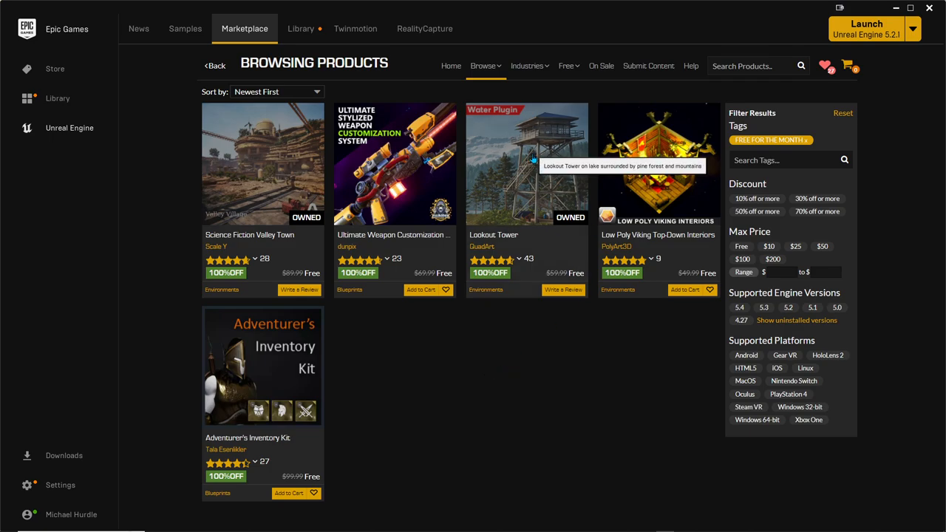
mouse_move(586, 169)
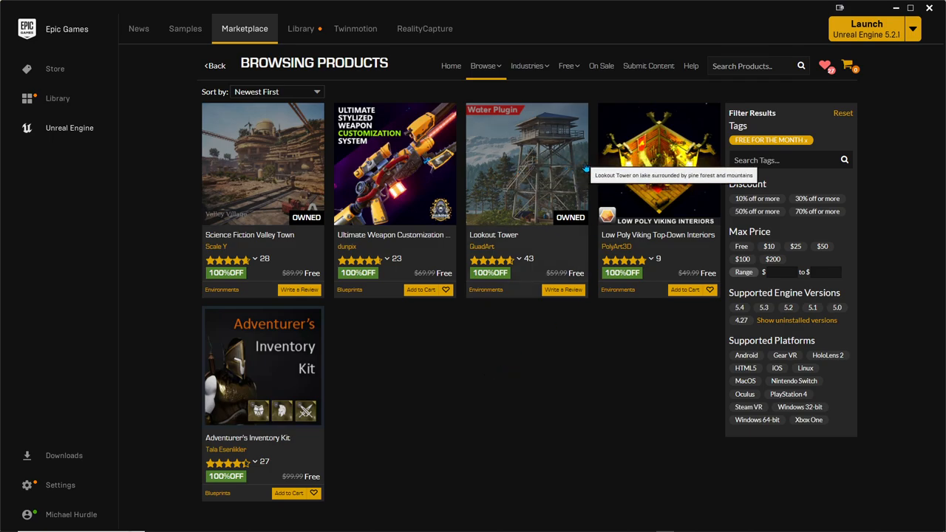
mouse_move(500, 87)
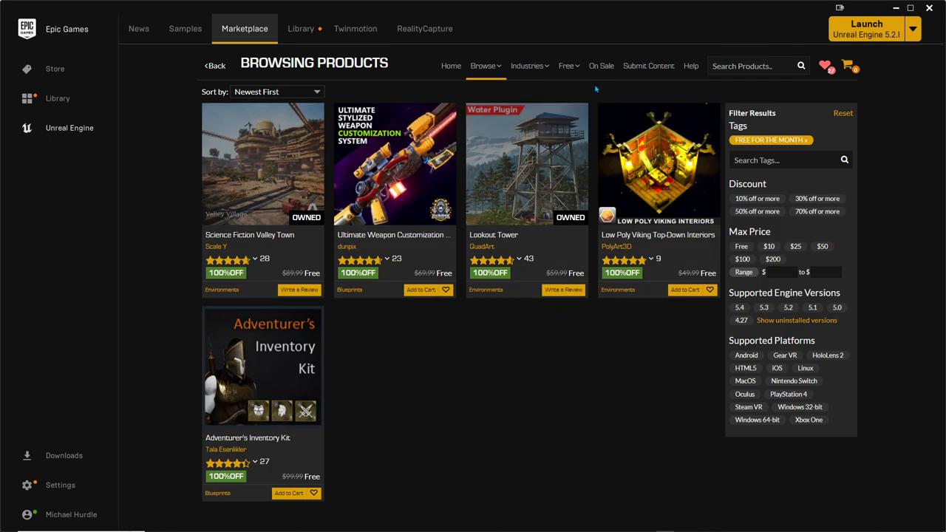
Step: List the Permanently Free Collection assets and scroll further down the results
click(568, 65)
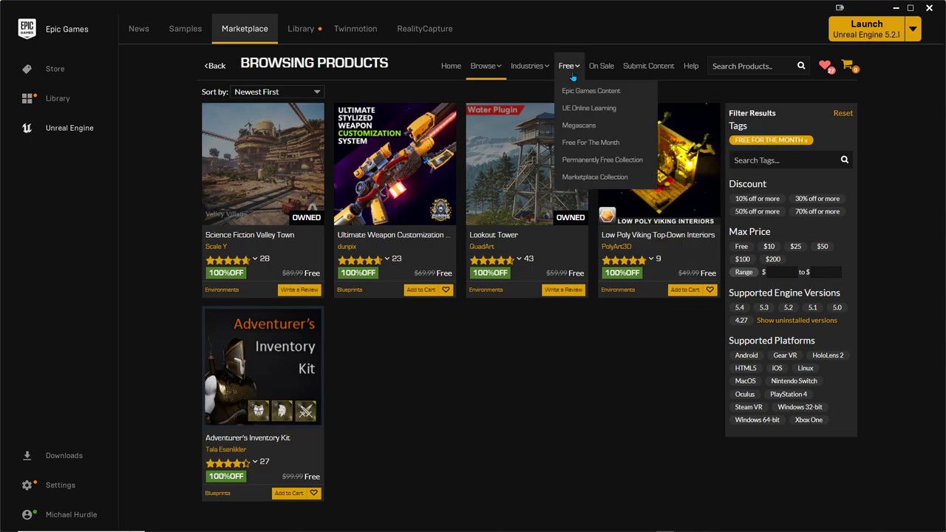
mouse_move(597, 177)
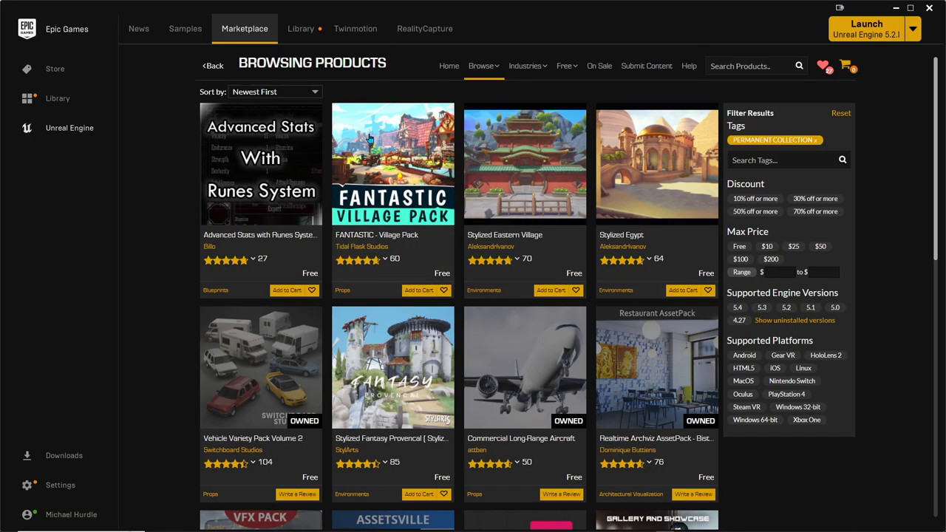
scroll(down, 3)
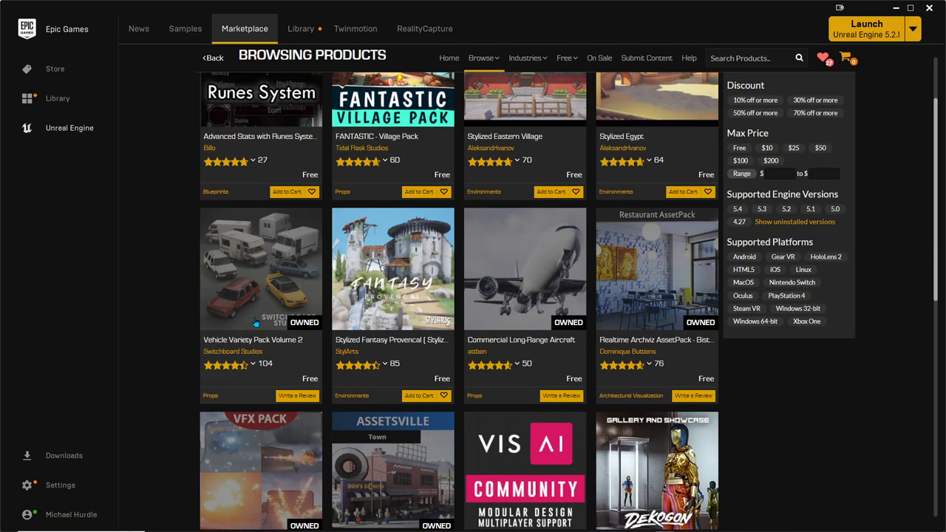
scroll(down, 3)
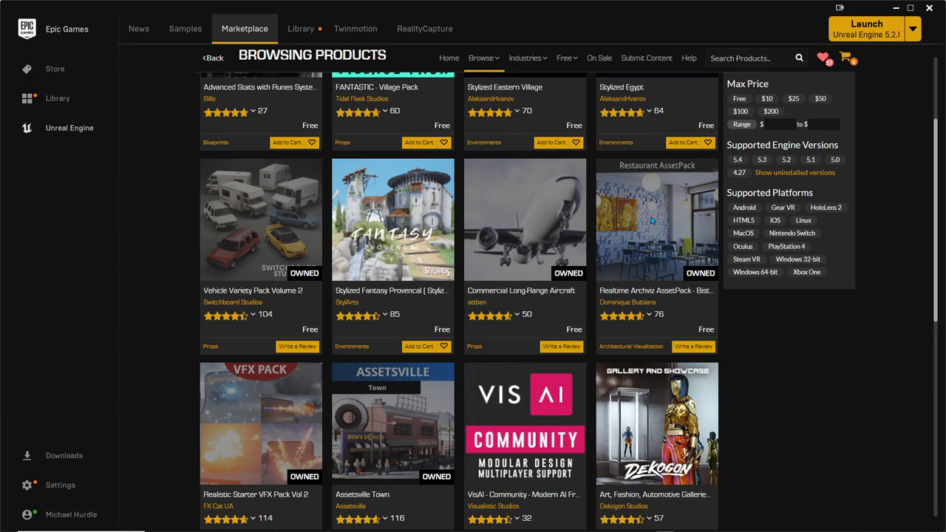
click(657, 219)
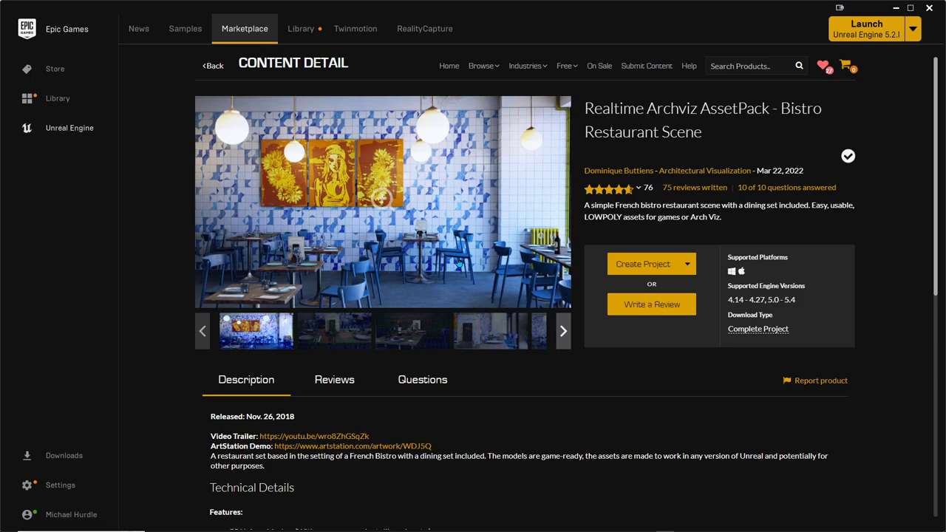
mouse_move(366, 235)
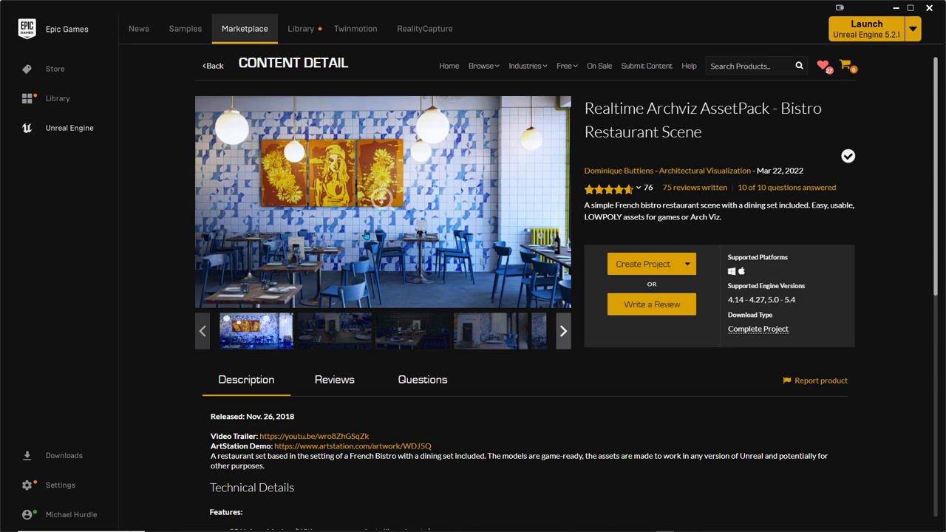
mouse_move(322, 109)
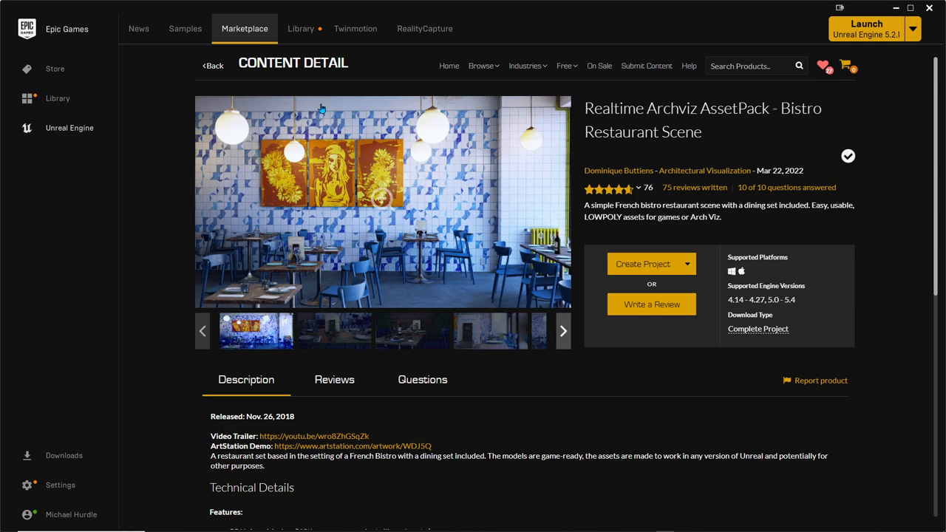
click(213, 66)
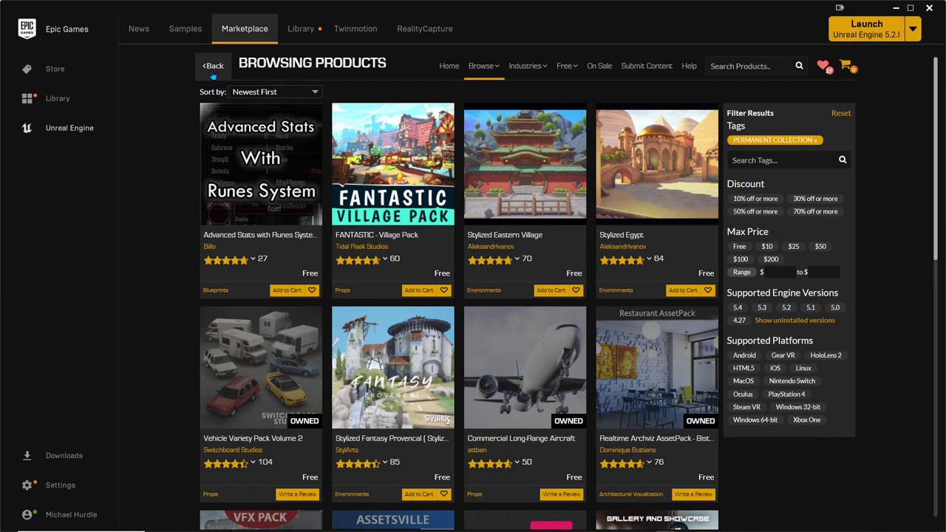
Step: Choose Free For The Month from the Free menu to list its five assets again
click(565, 65)
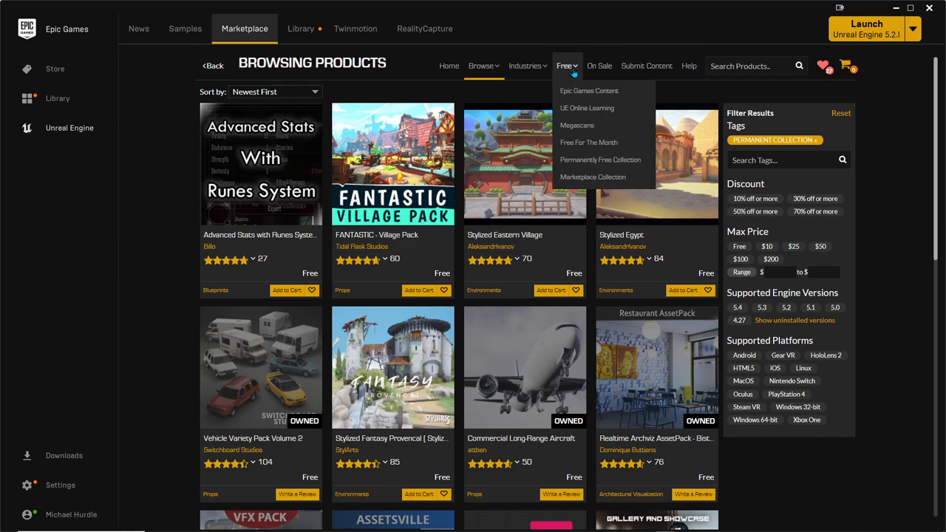
click(589, 142)
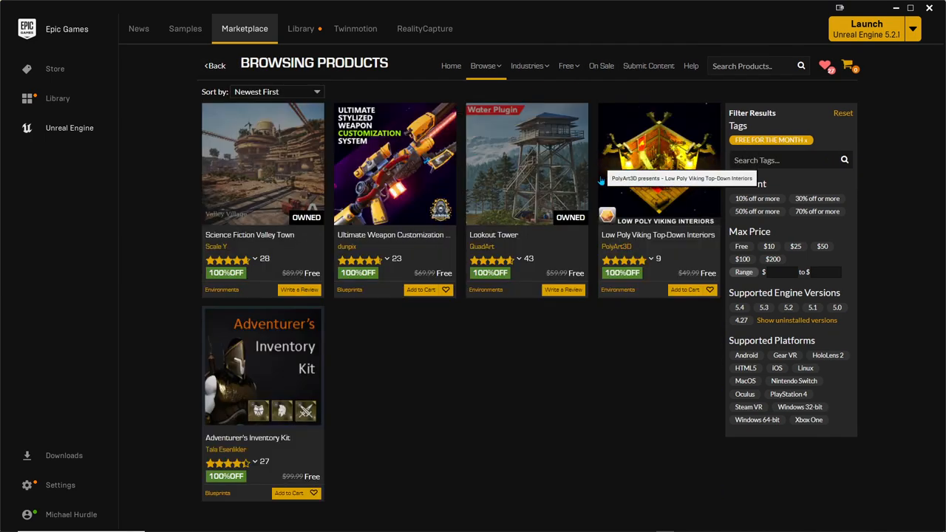
mouse_move(476, 384)
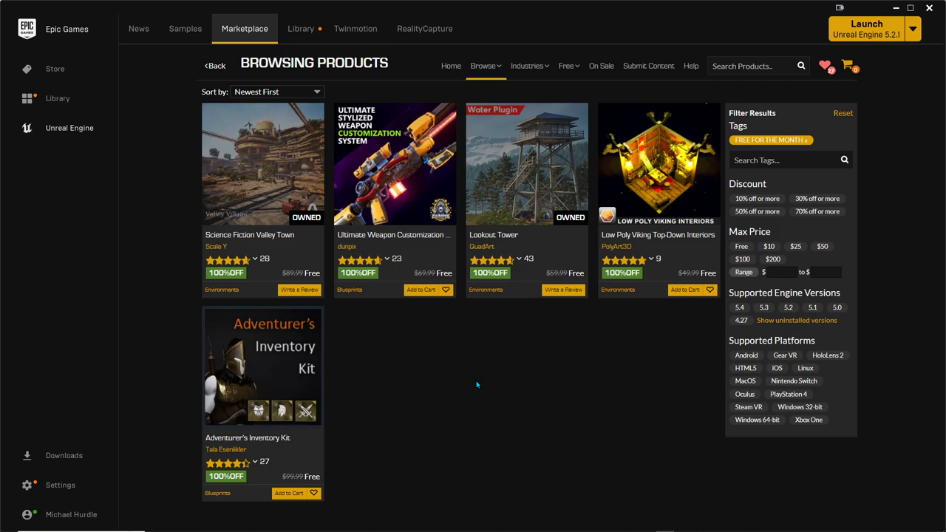
mouse_move(479, 365)
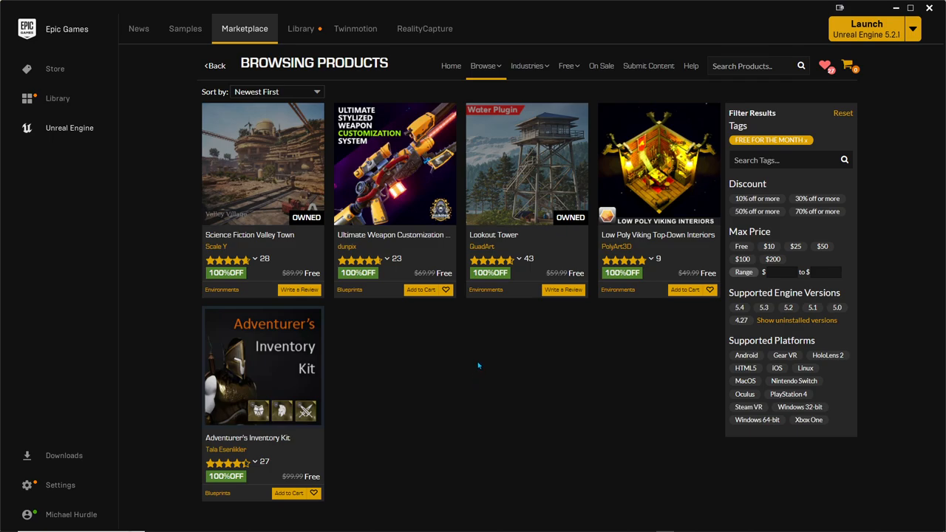
mouse_move(482, 366)
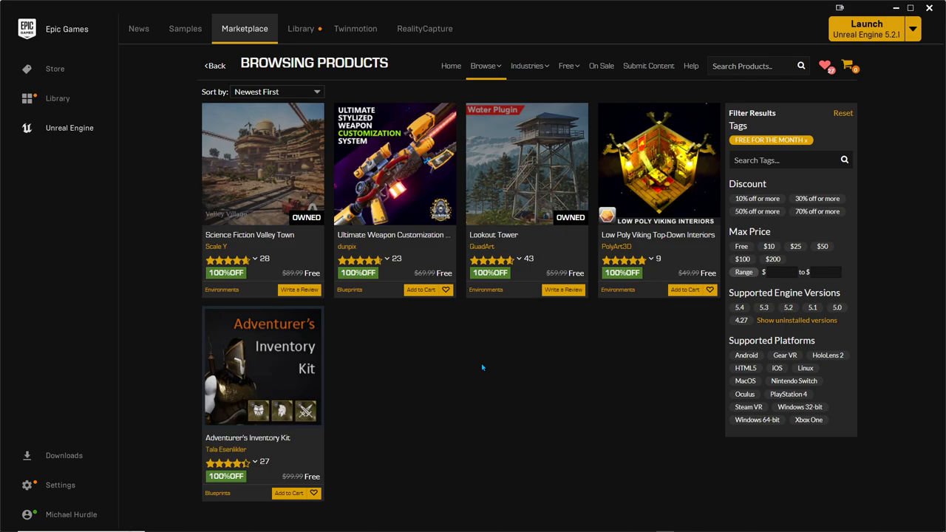
mouse_move(512, 346)
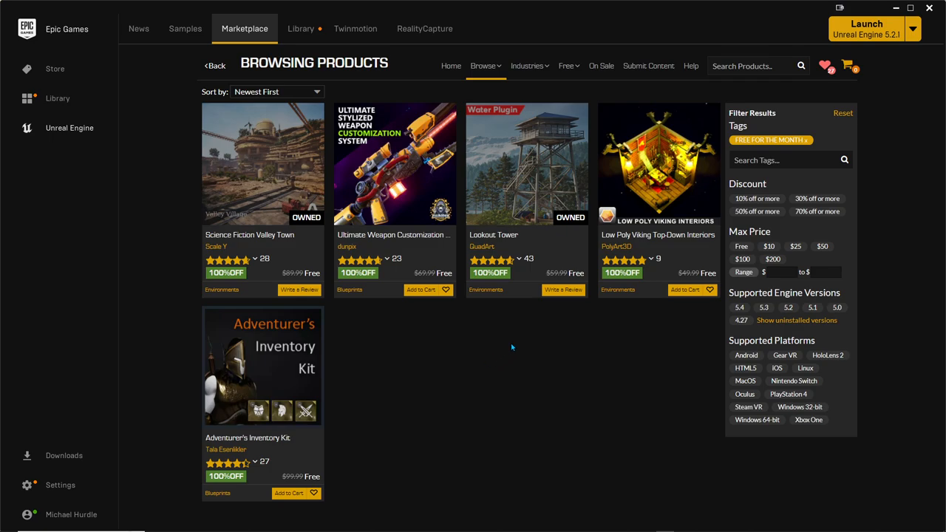